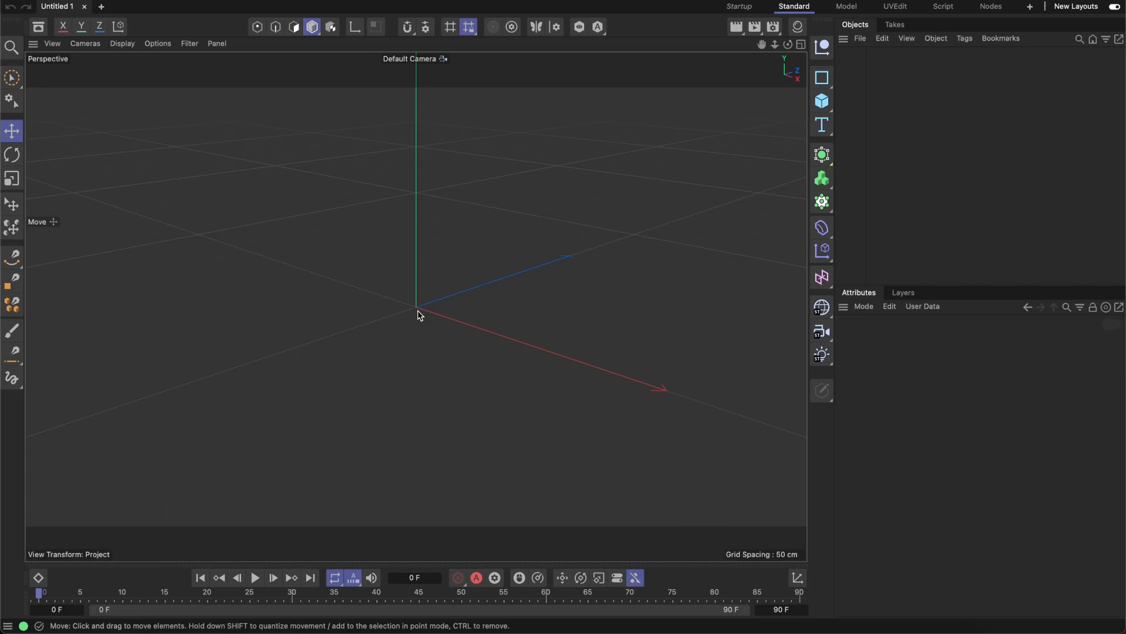
mouse_move(419, 303)
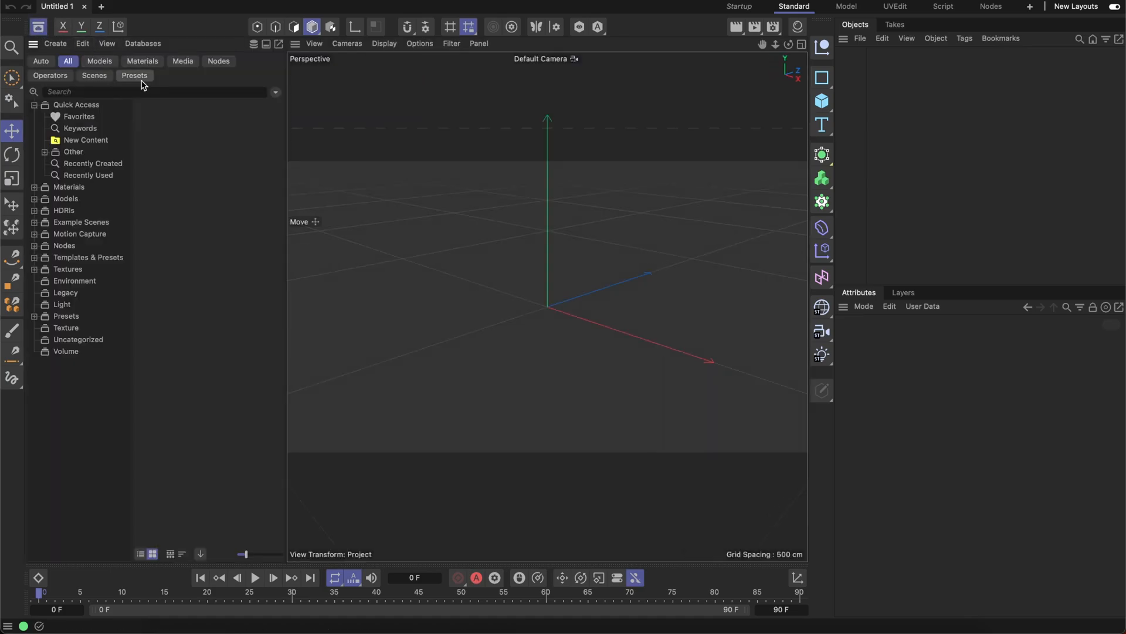
Import Shaper Deformer Asset.zip into the Preferences database and dismiss the import report.
left_click(55, 42)
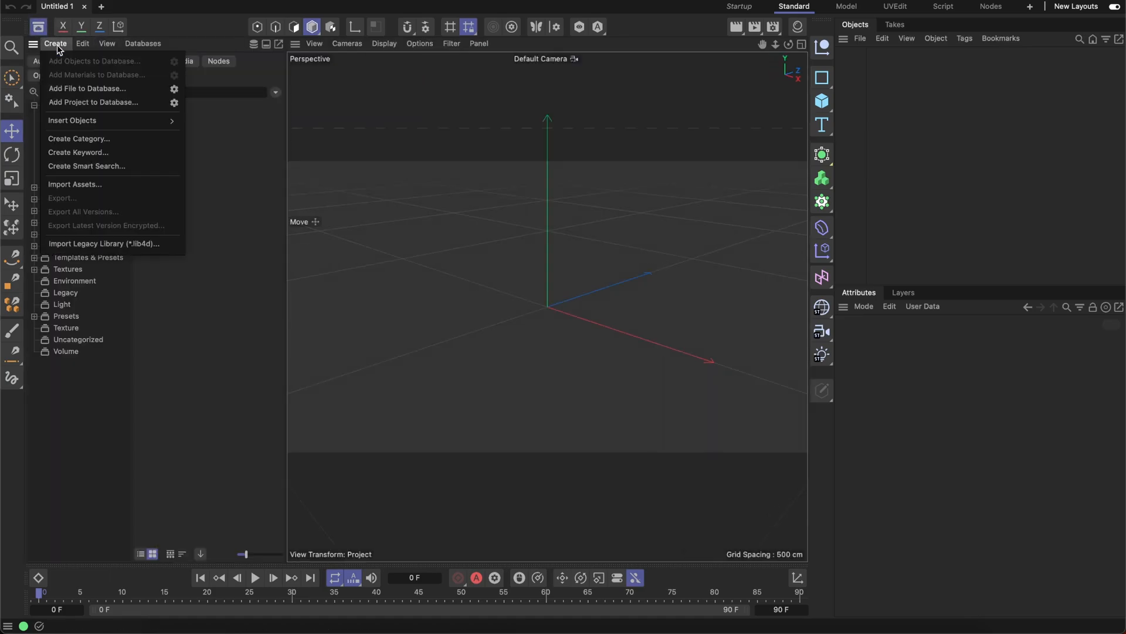
left_click(74, 184)
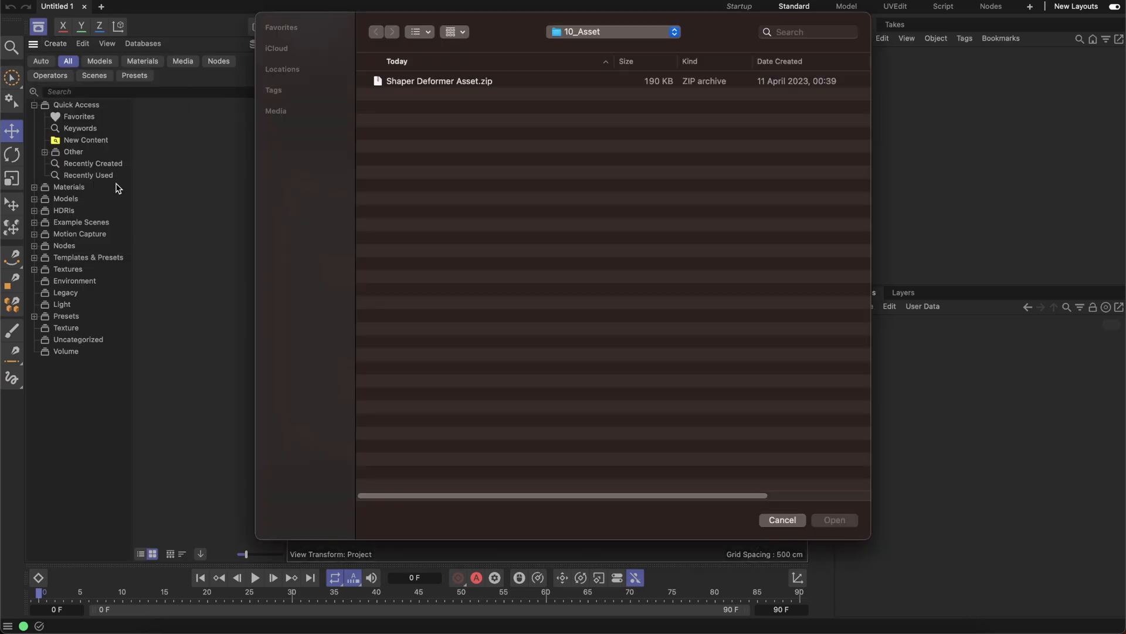
mouse_move(401, 121)
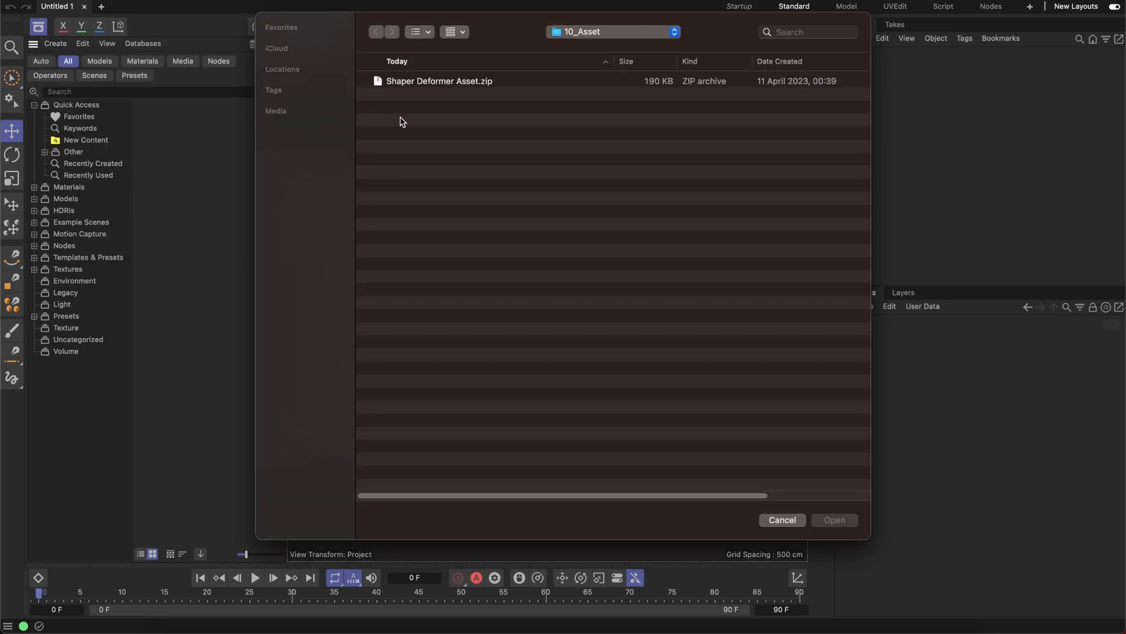
mouse_move(453, 89)
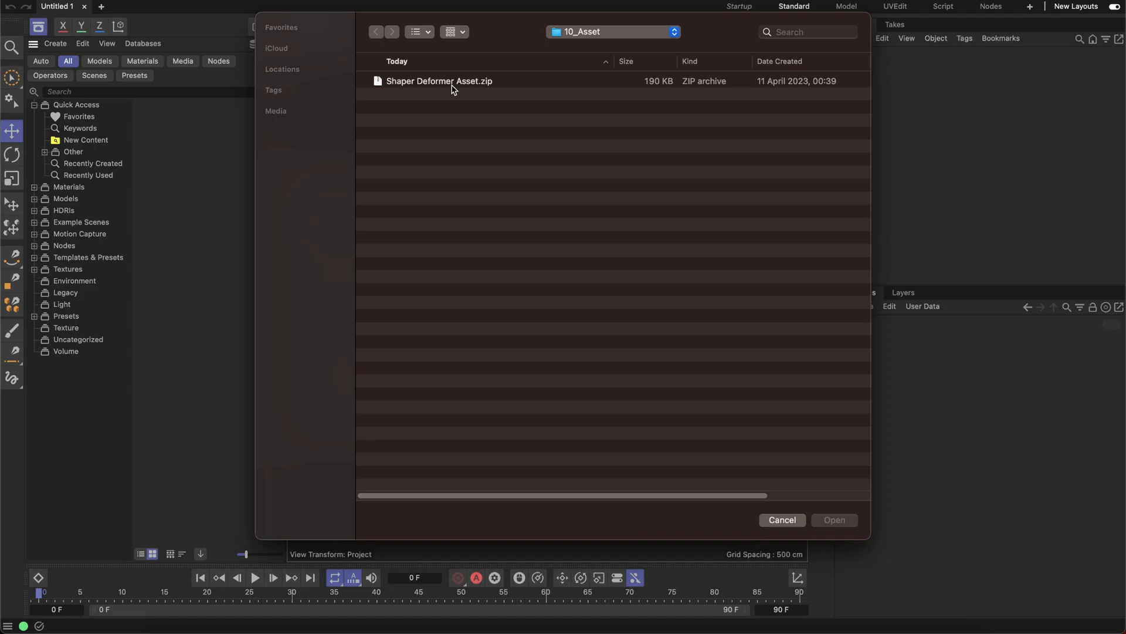
left_click(834, 519)
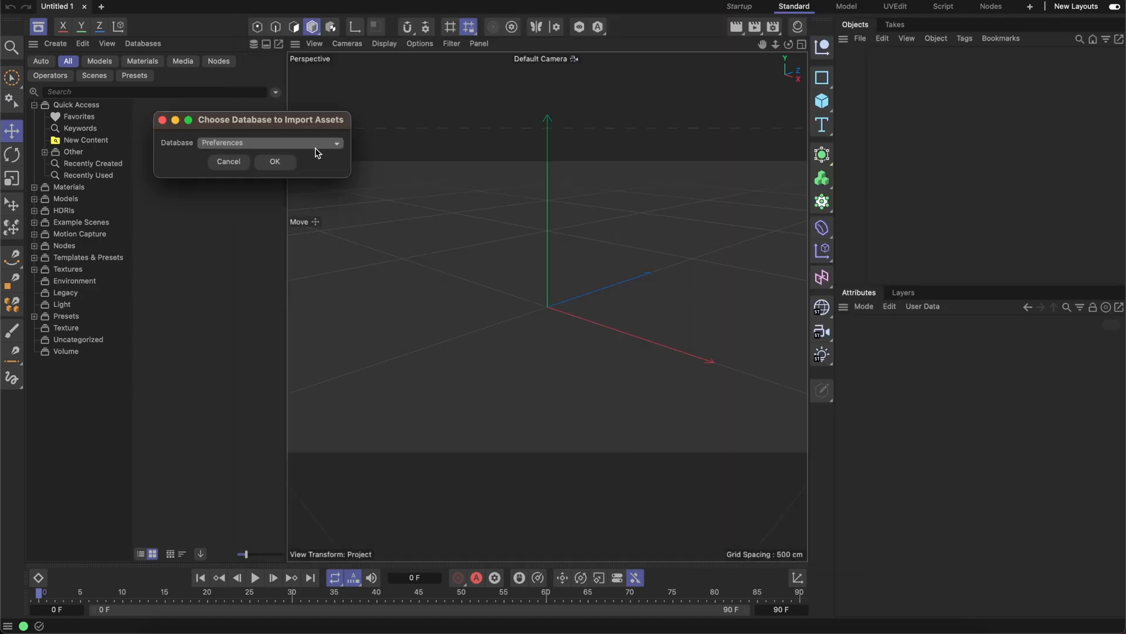
left_click(274, 161)
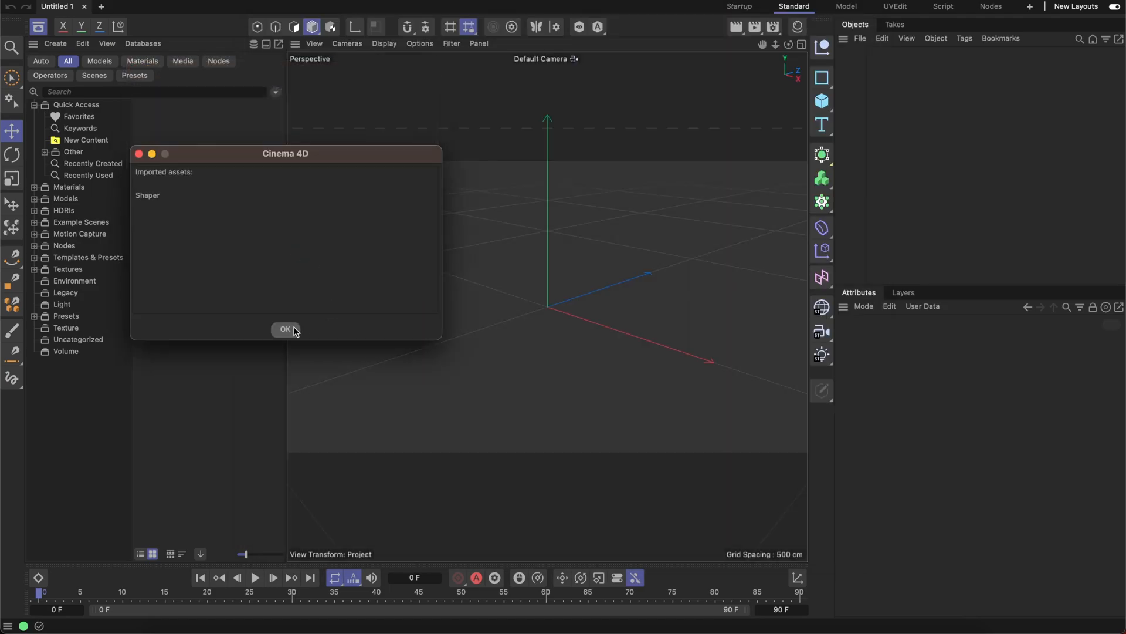
left_click(284, 330)
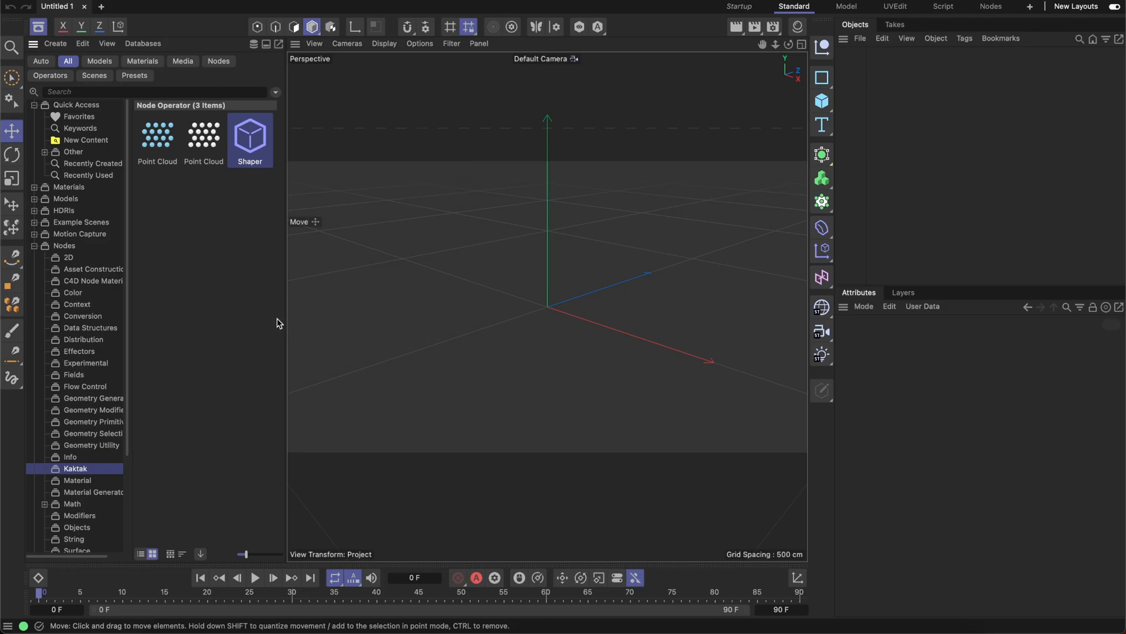
mouse_move(252, 189)
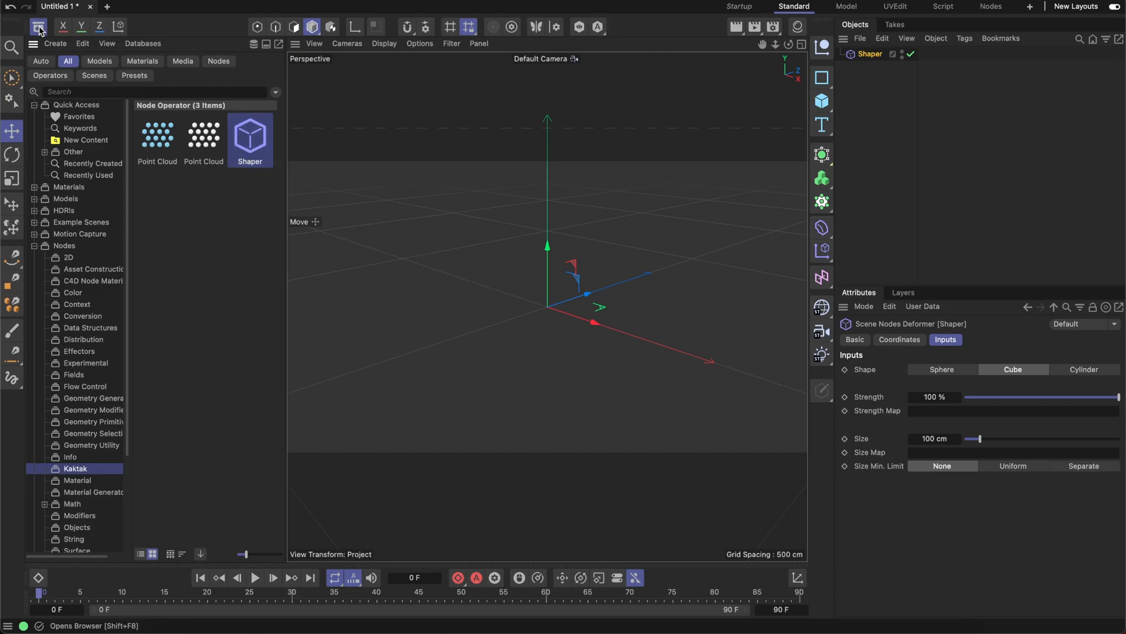
Close the Asset Browser to free up the viewport.
left_click(38, 26)
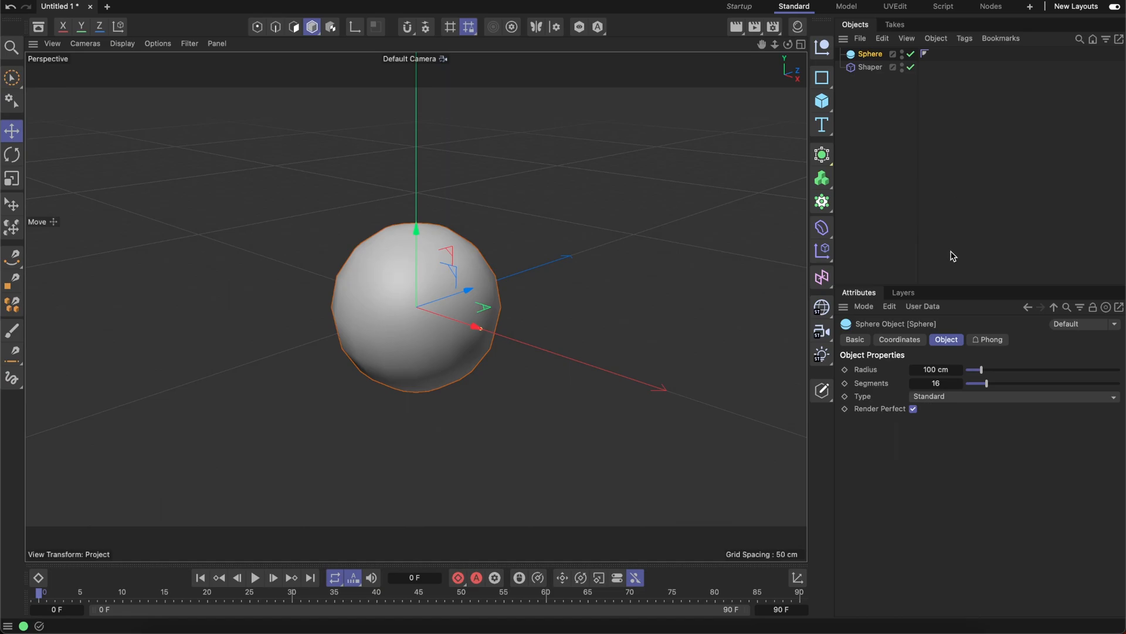
mouse_move(979, 390)
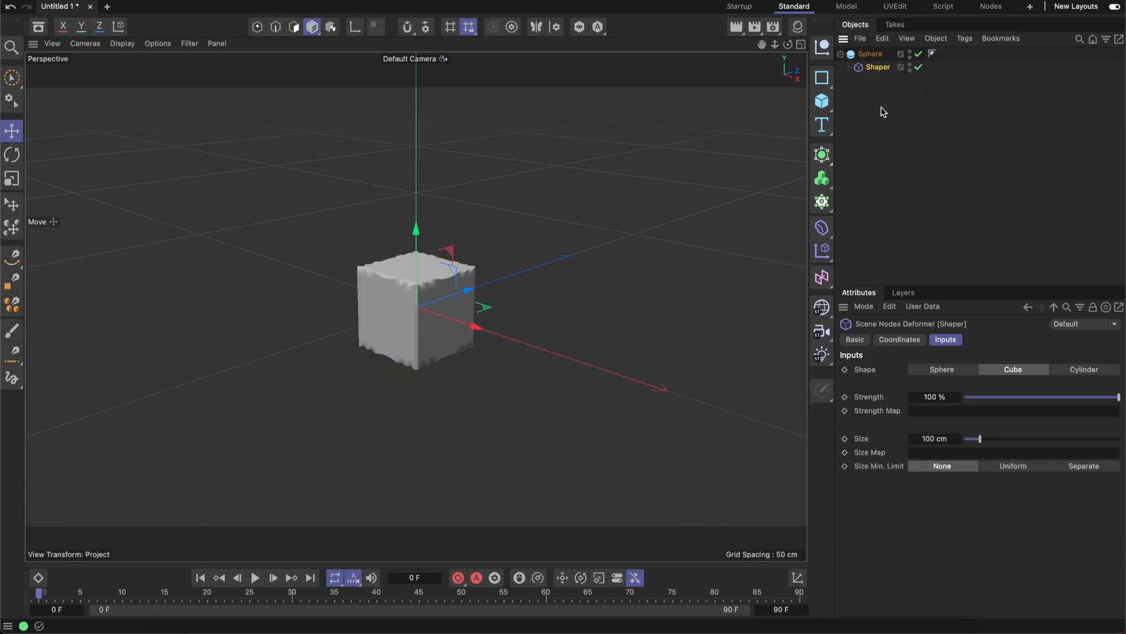
mouse_move(860, 84)
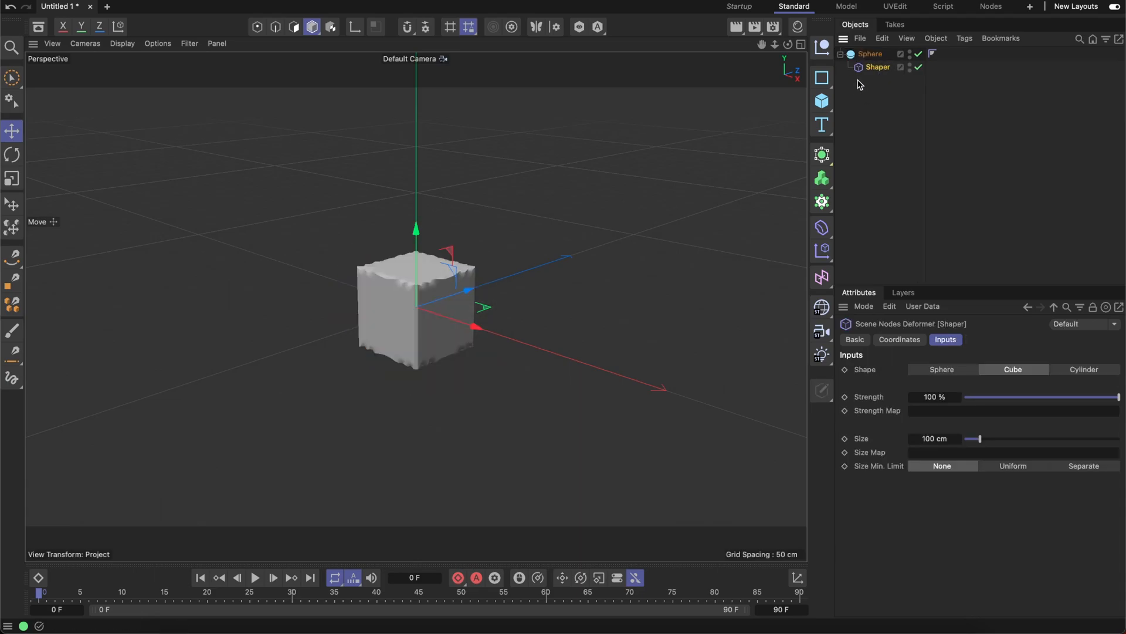
mouse_move(890, 87)
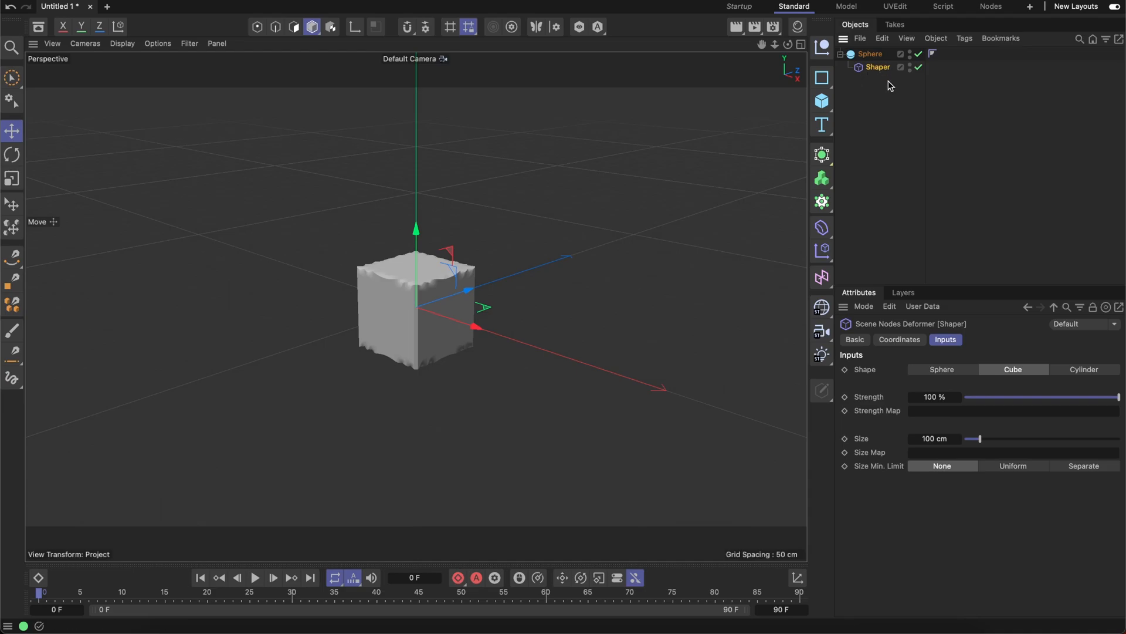
mouse_move(861, 366)
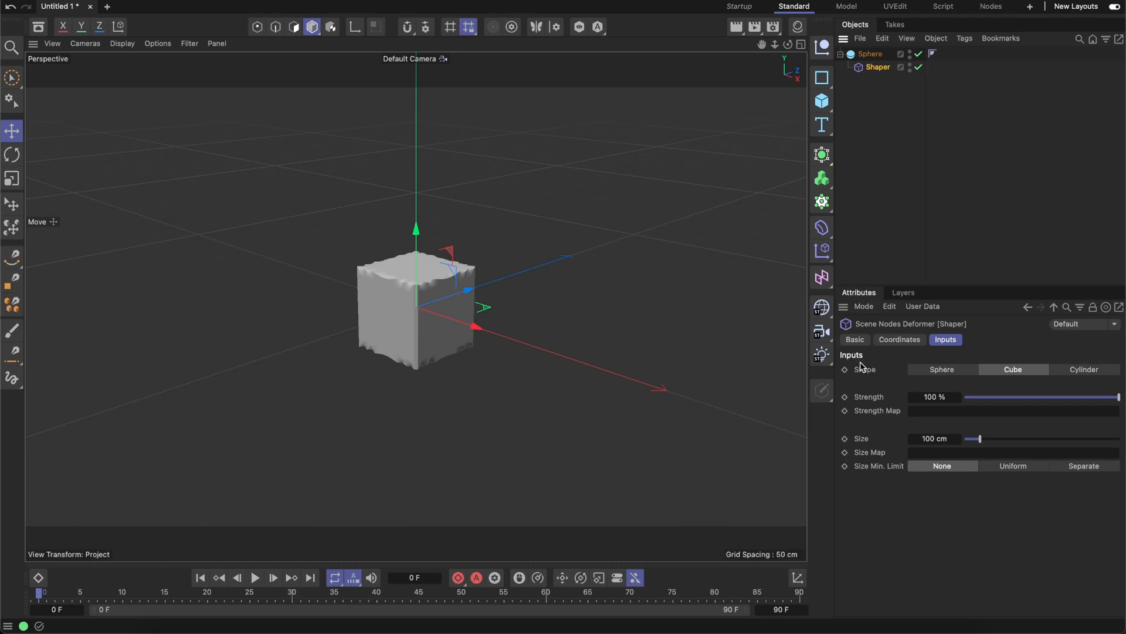
mouse_move(1087, 377)
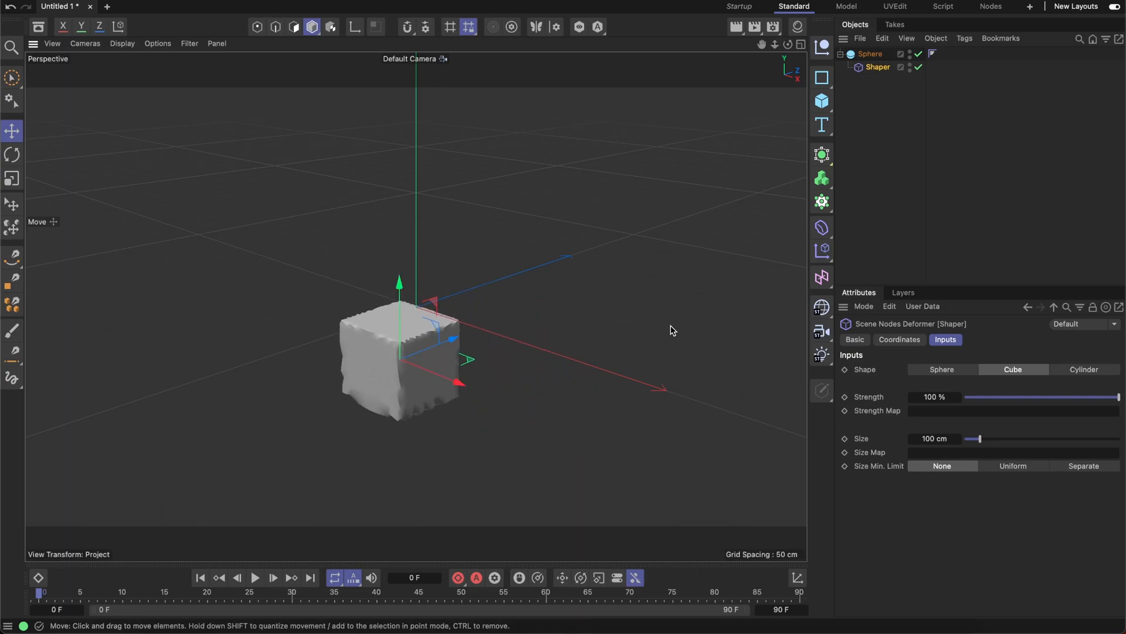
Rotate and scale the cube, then show Gouraud Shading (Lines) in the viewport.
left_click(12, 155)
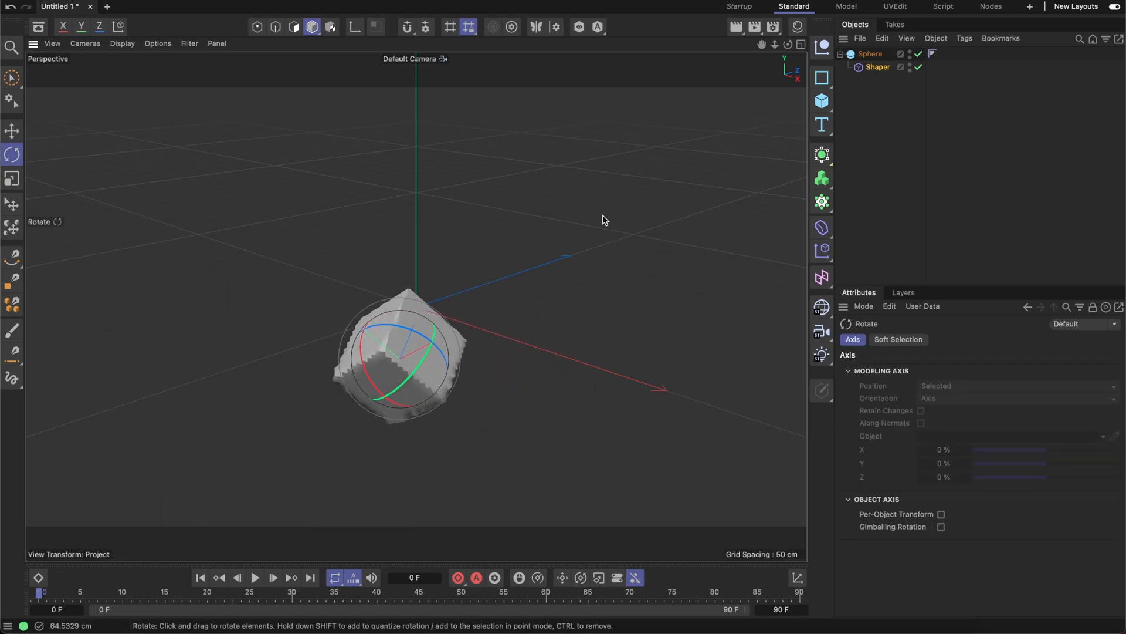
left_click(12, 178)
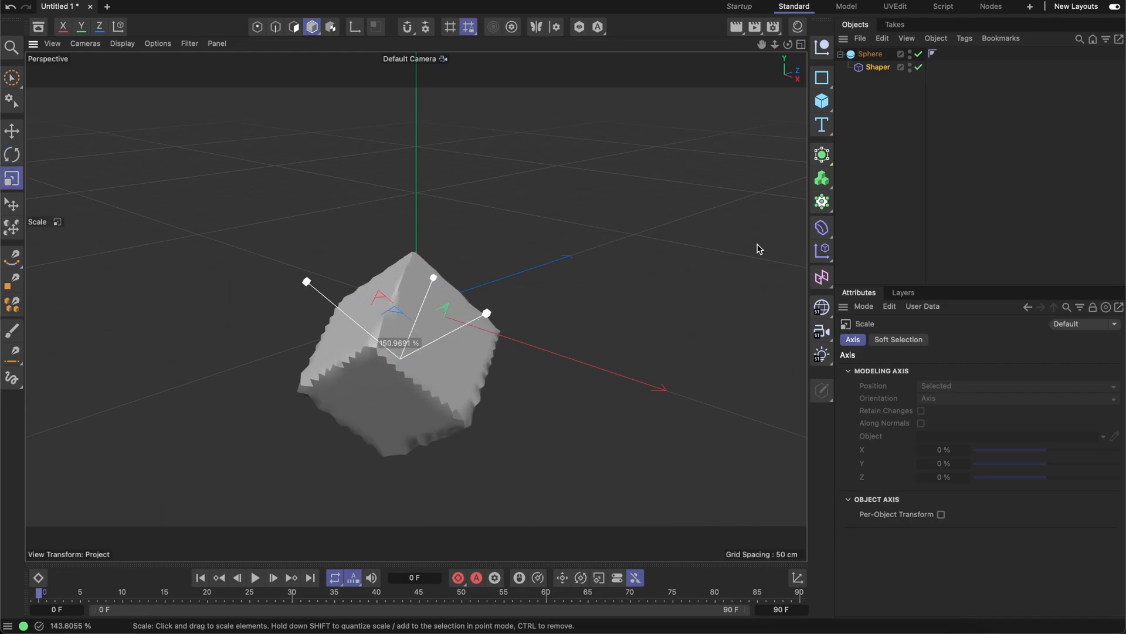
left_click(122, 43)
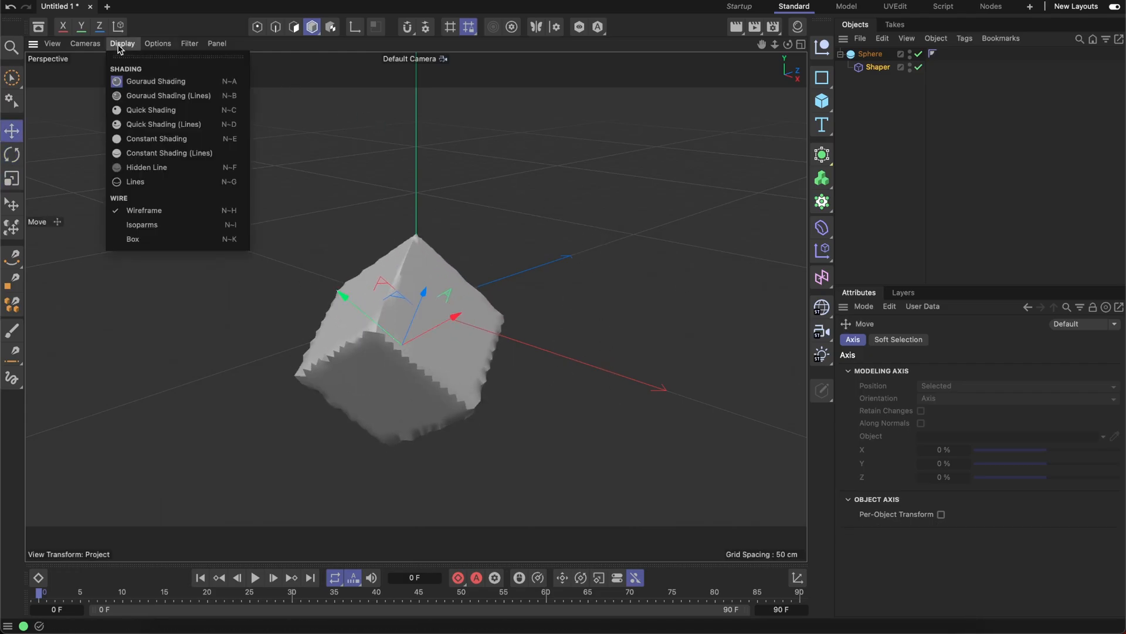
left_click(876, 67)
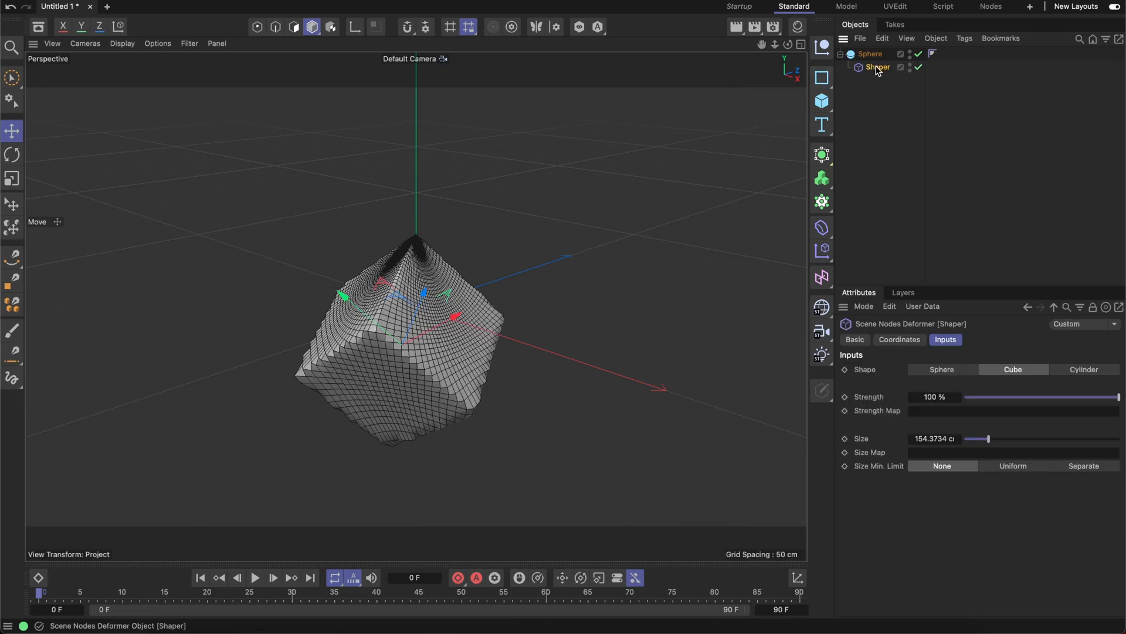
mouse_move(880, 373)
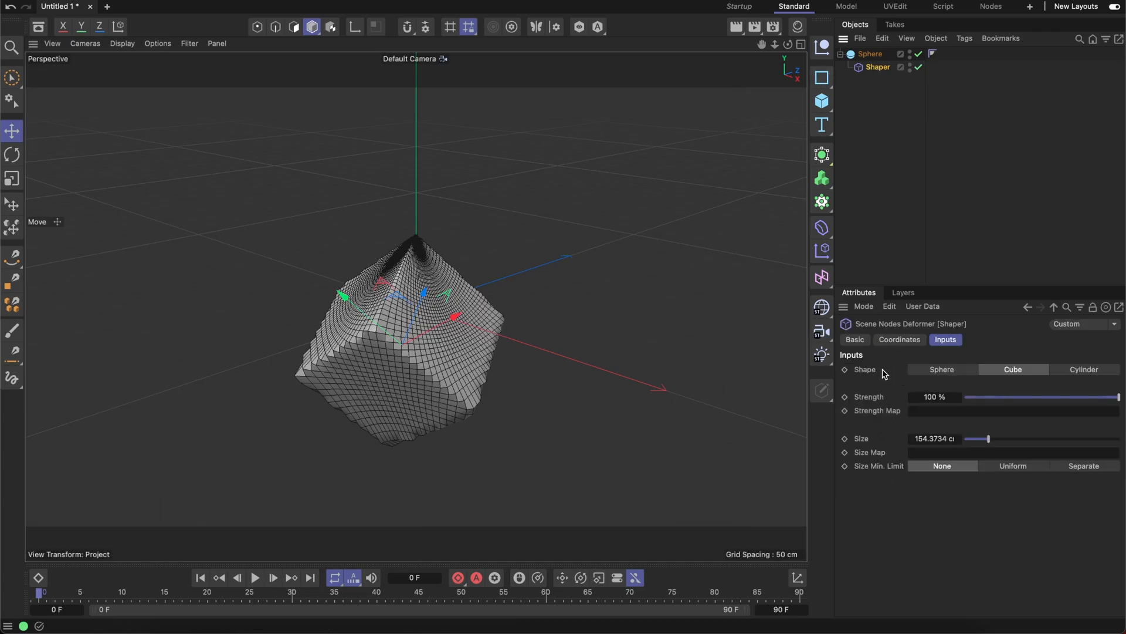
mouse_move(1012, 369)
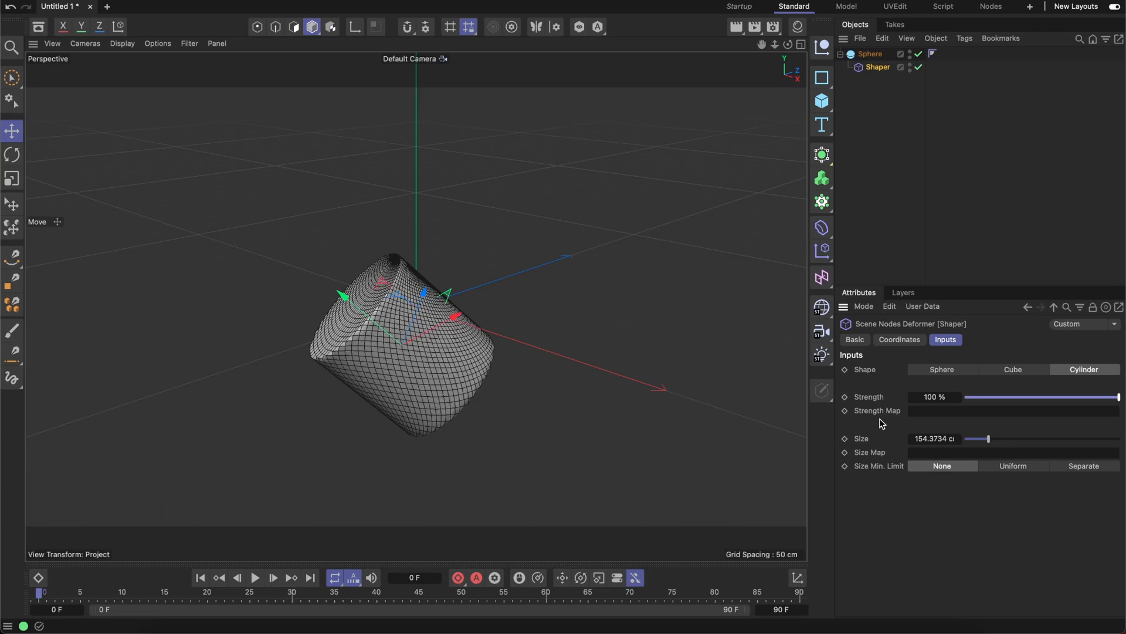
mouse_move(913, 410)
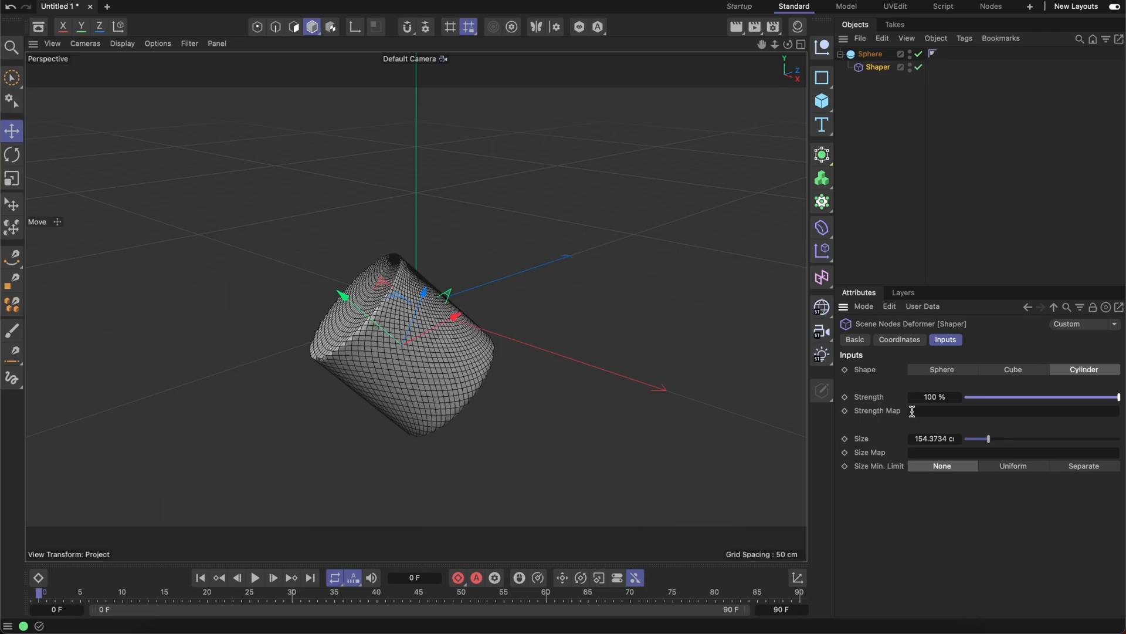
mouse_move(932, 413)
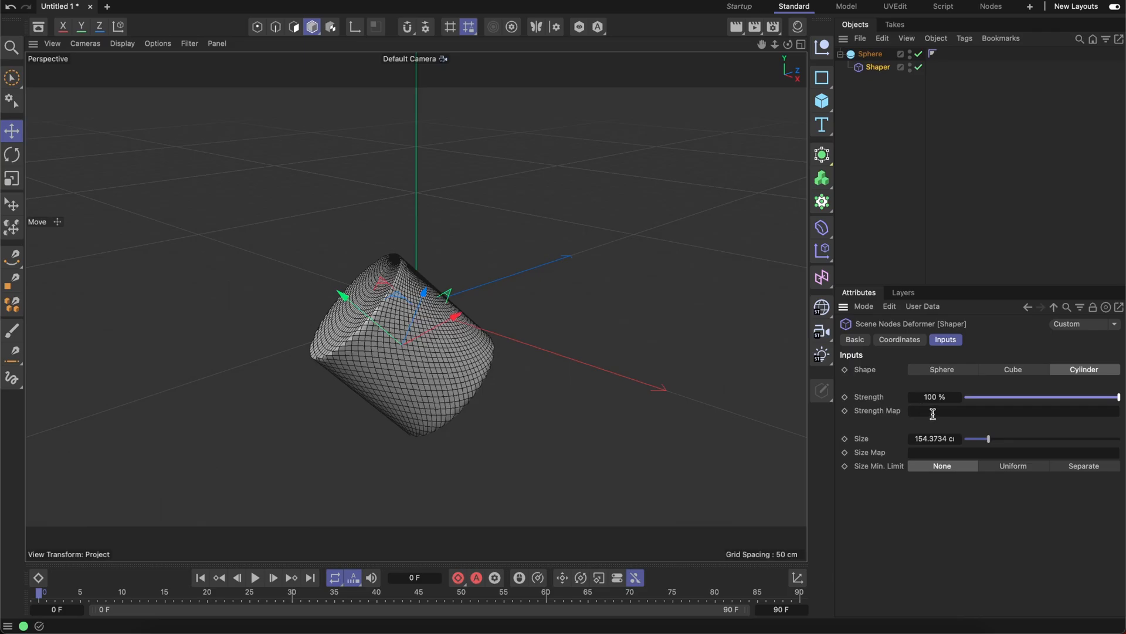
right_click(870, 54)
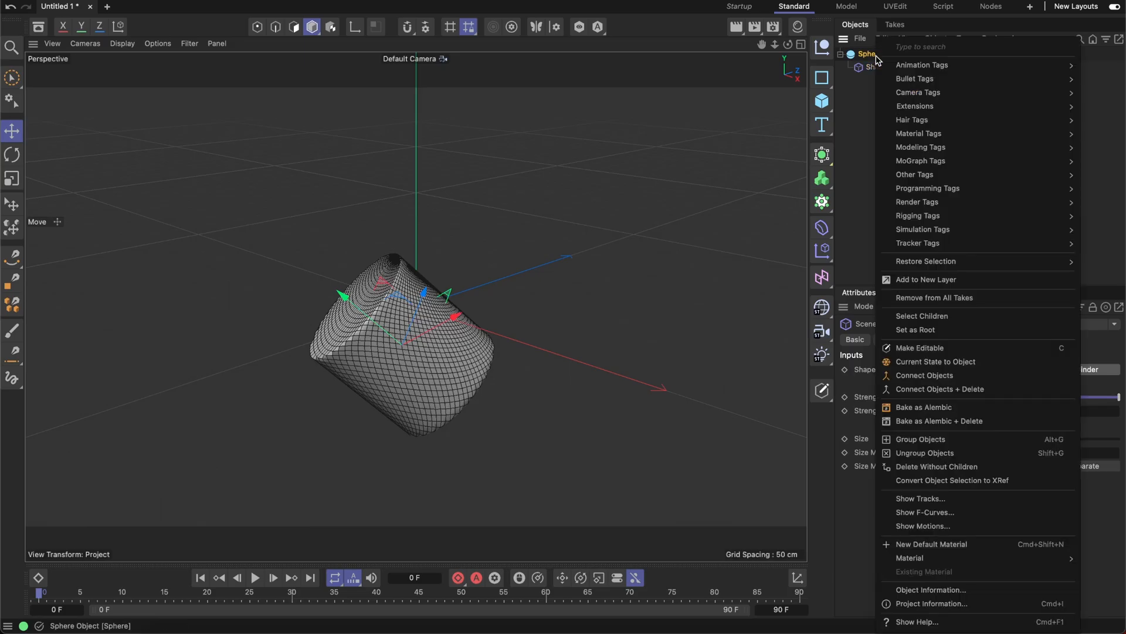
left_click(915, 173)
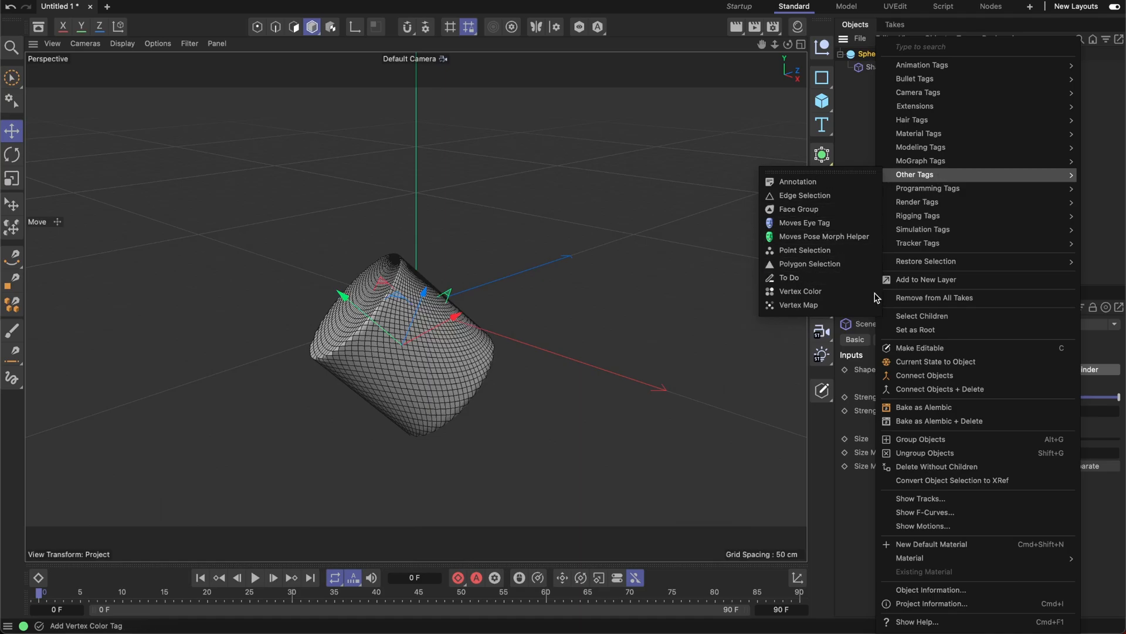
left_click(797, 305)
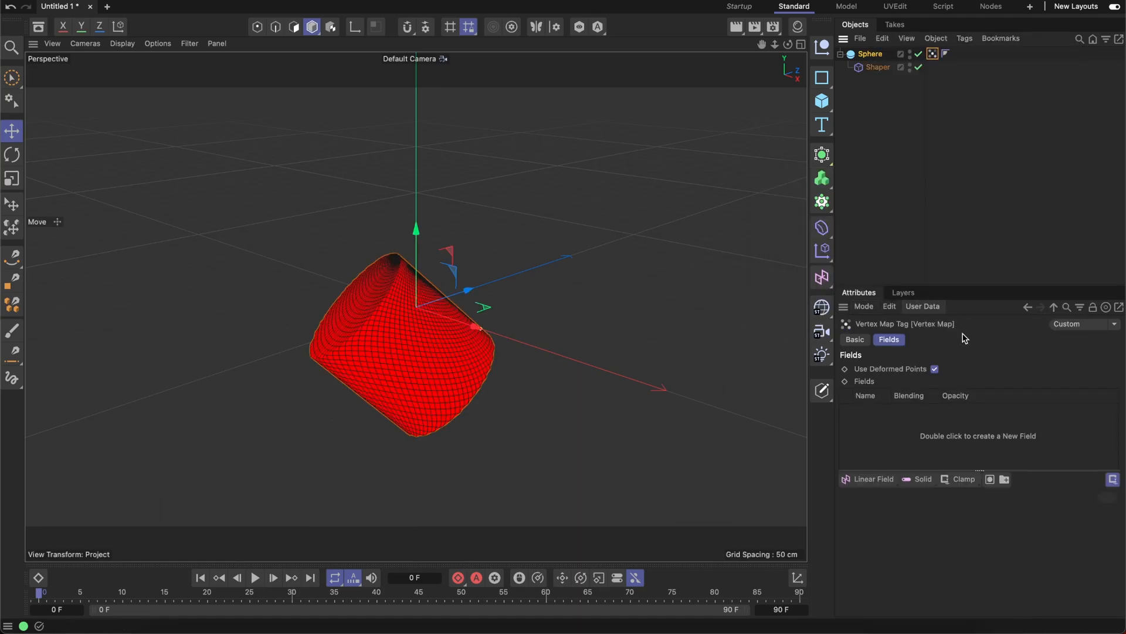
mouse_move(975, 362)
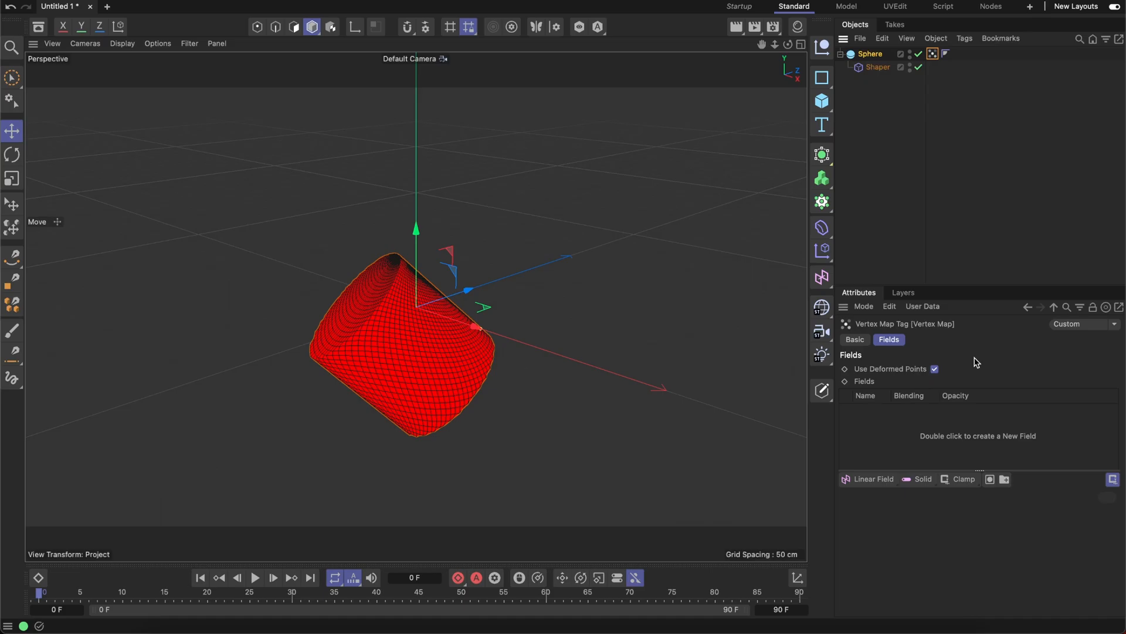
mouse_move(947, 359)
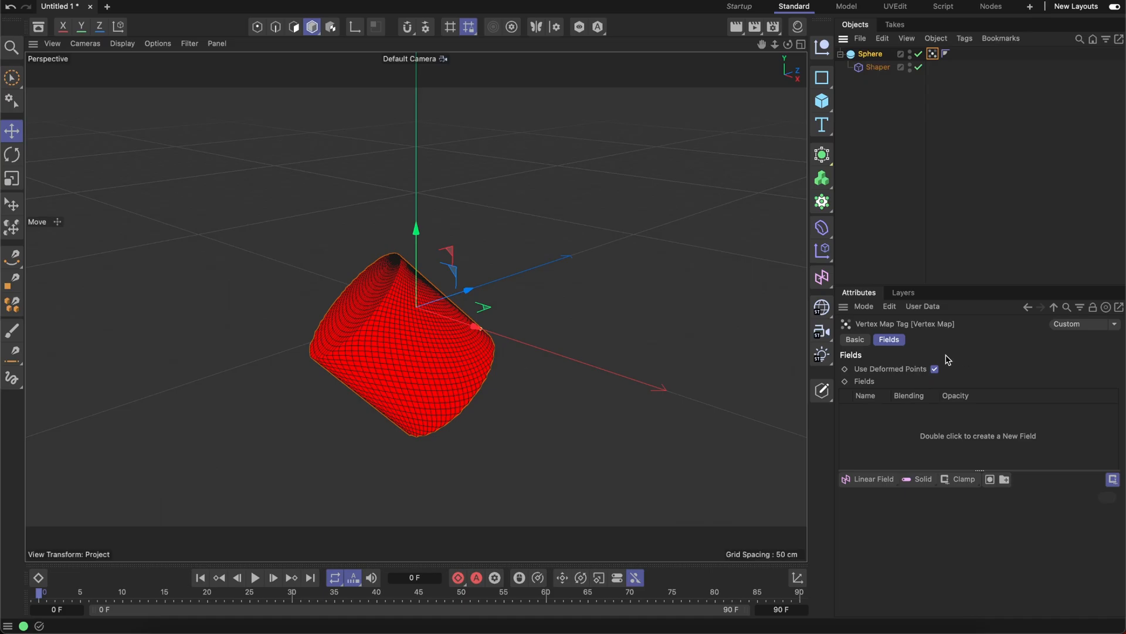
mouse_move(938, 374)
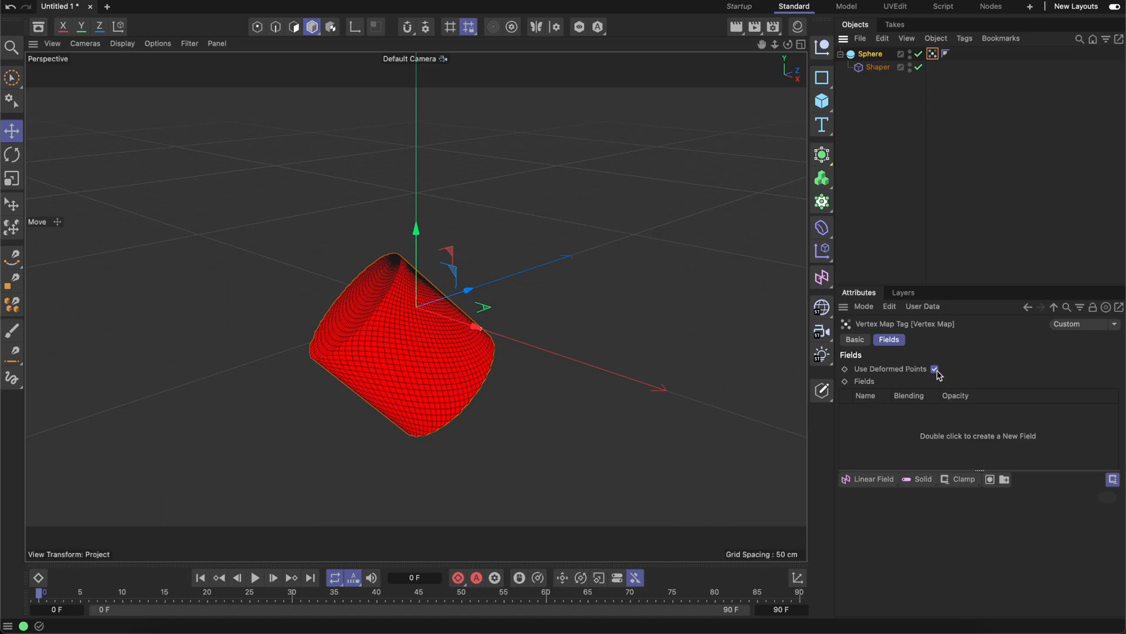
left_click(934, 369)
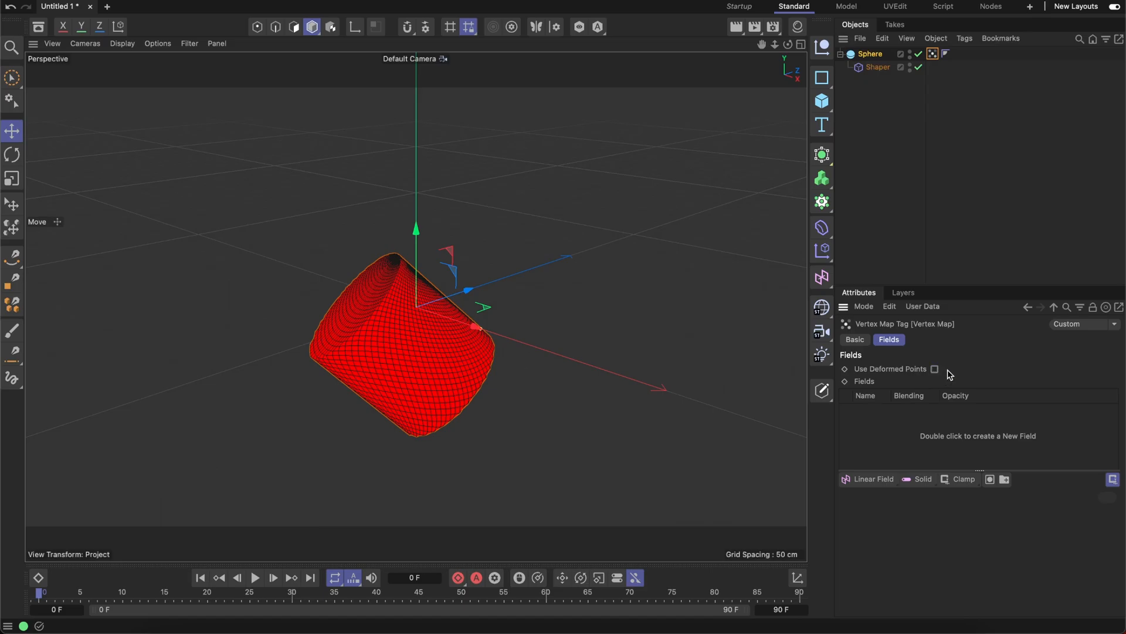
mouse_move(953, 323)
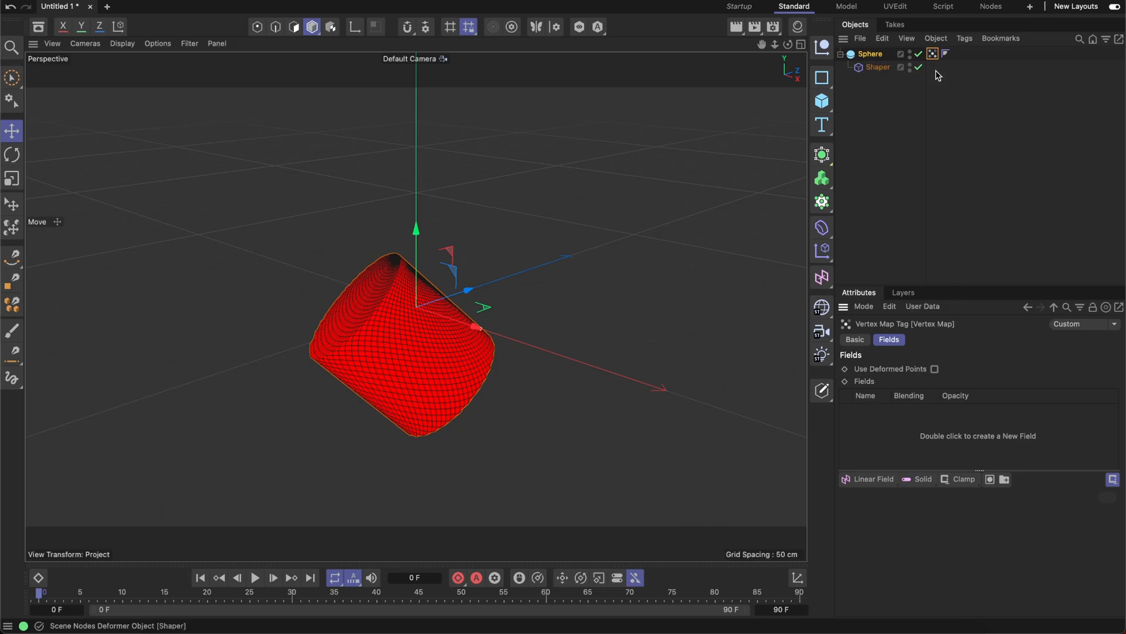
mouse_move(878, 75)
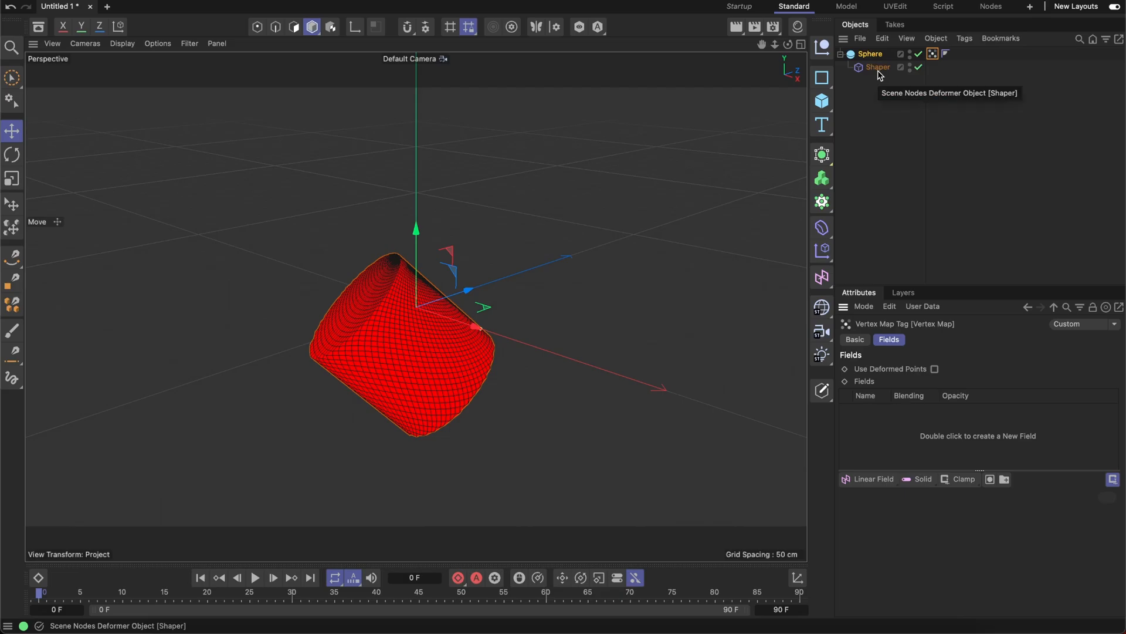
mouse_move(869, 54)
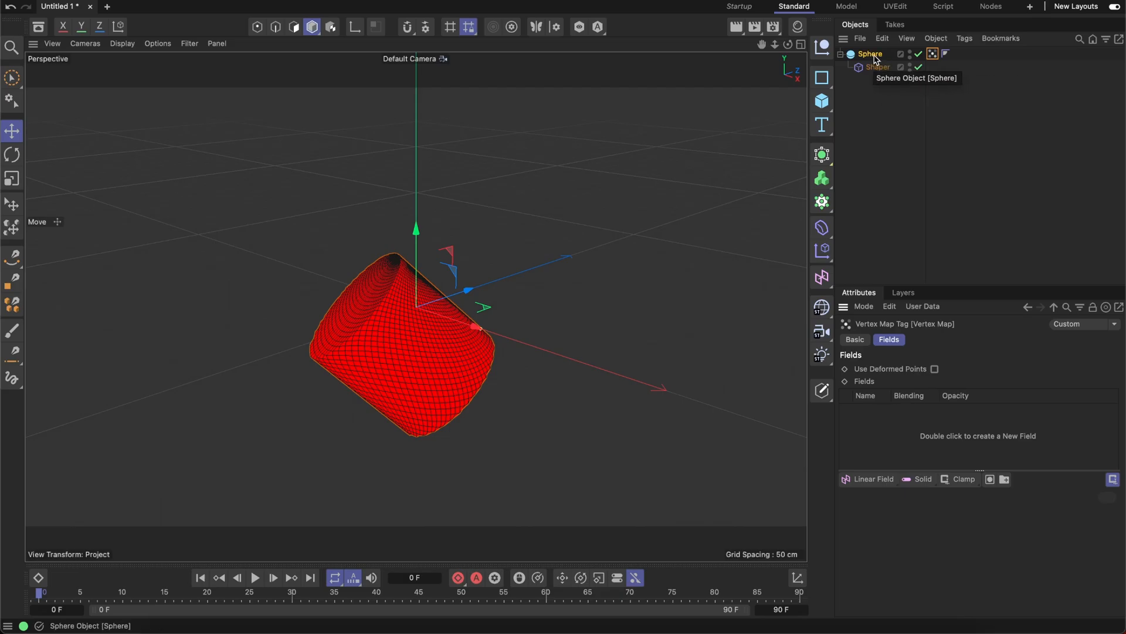
mouse_move(951, 386)
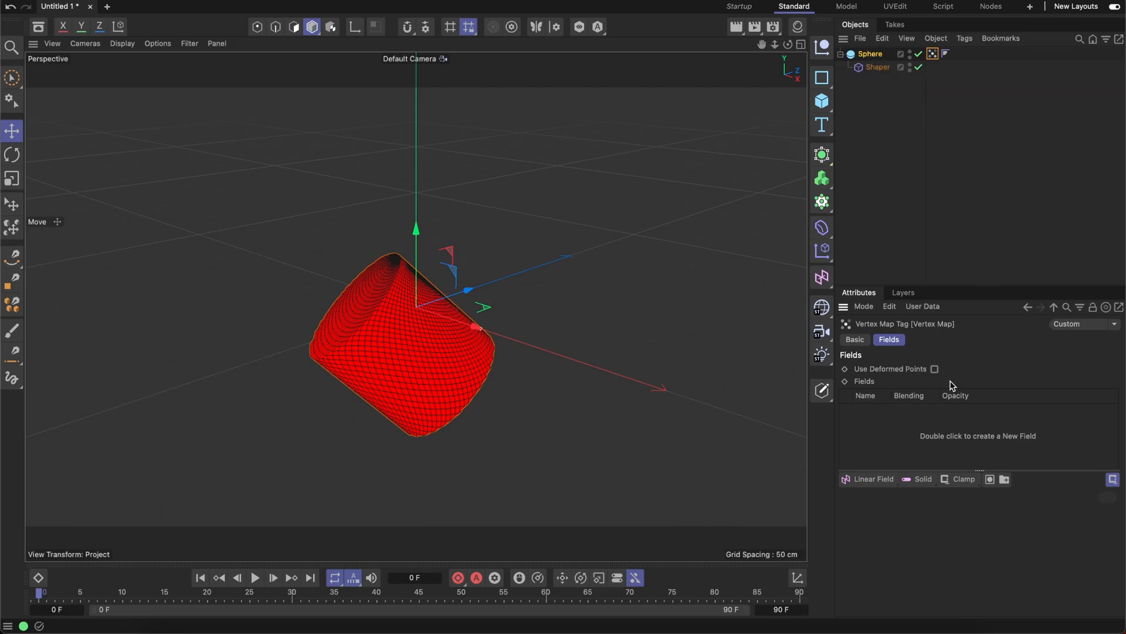
mouse_move(886, 84)
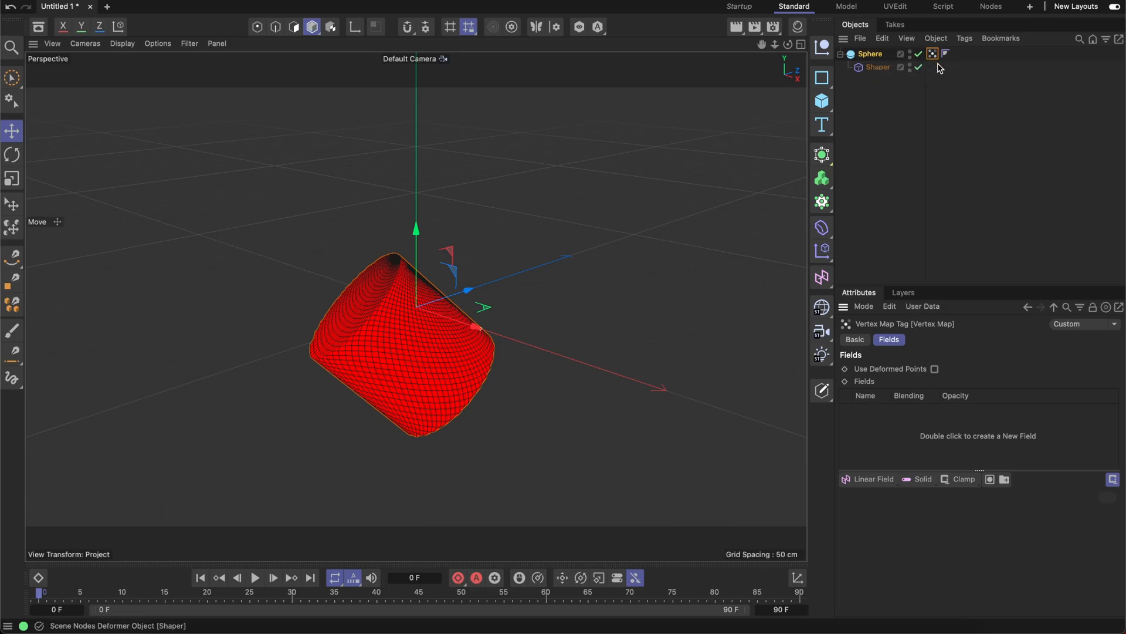
mouse_move(938, 66)
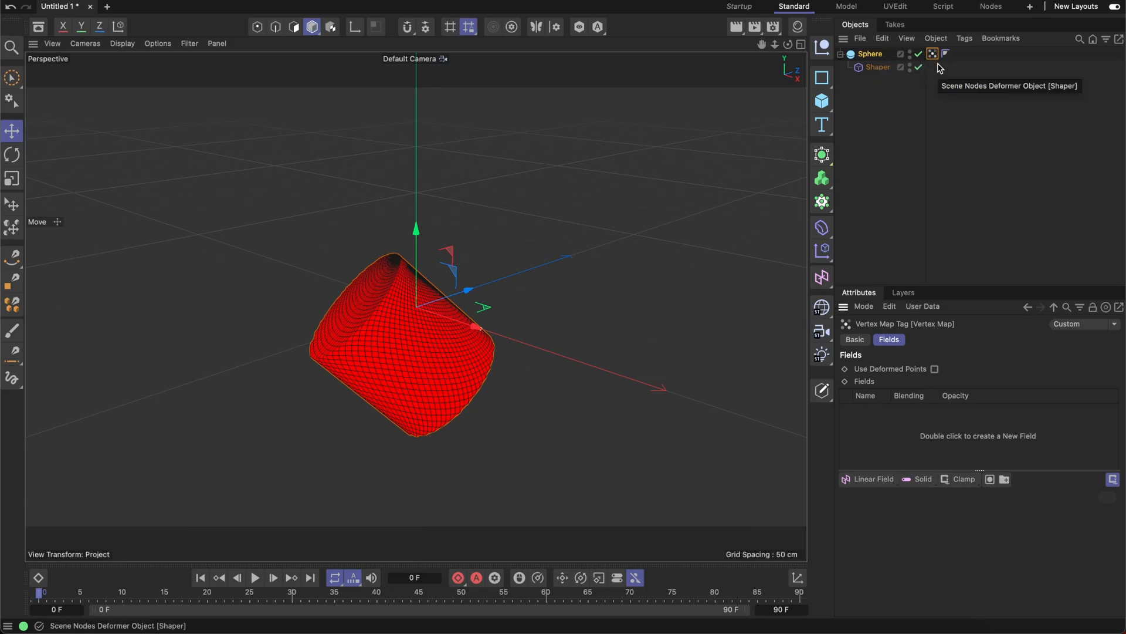
mouse_move(290, 423)
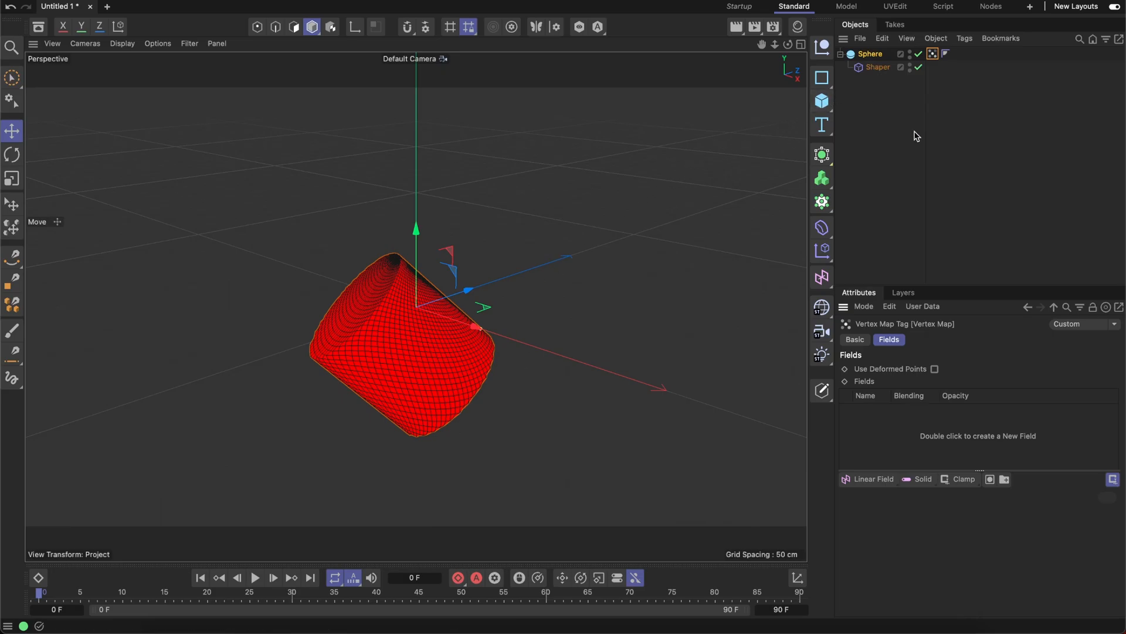
Add a Cylinder Field to the Vertex Map and review its coordinates and radius.
left_click(872, 479)
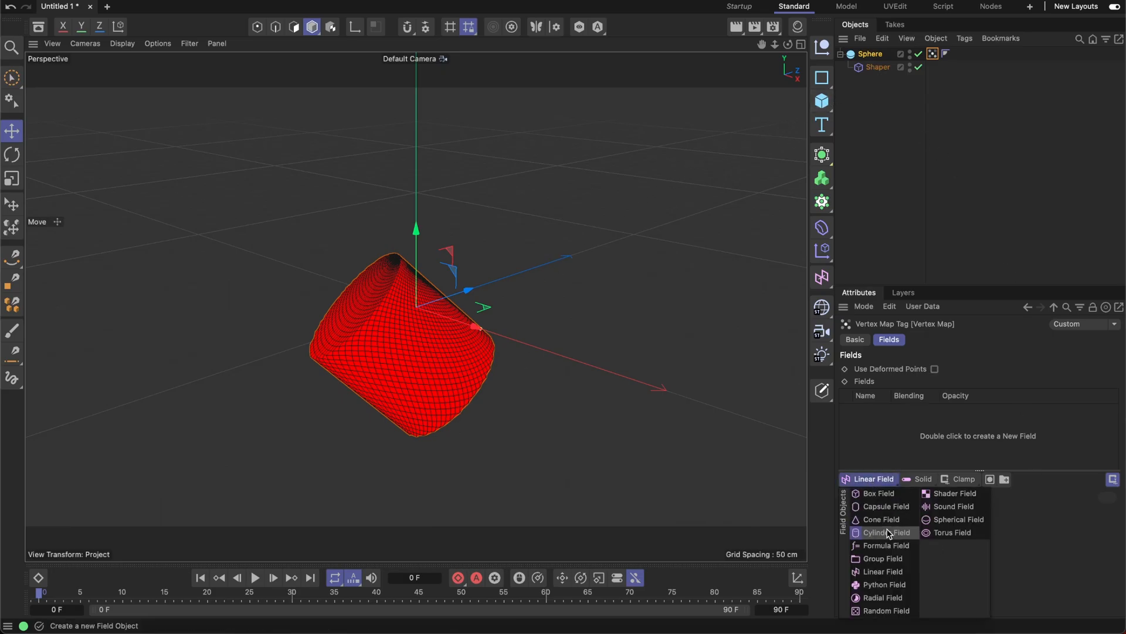
left_click(882, 531)
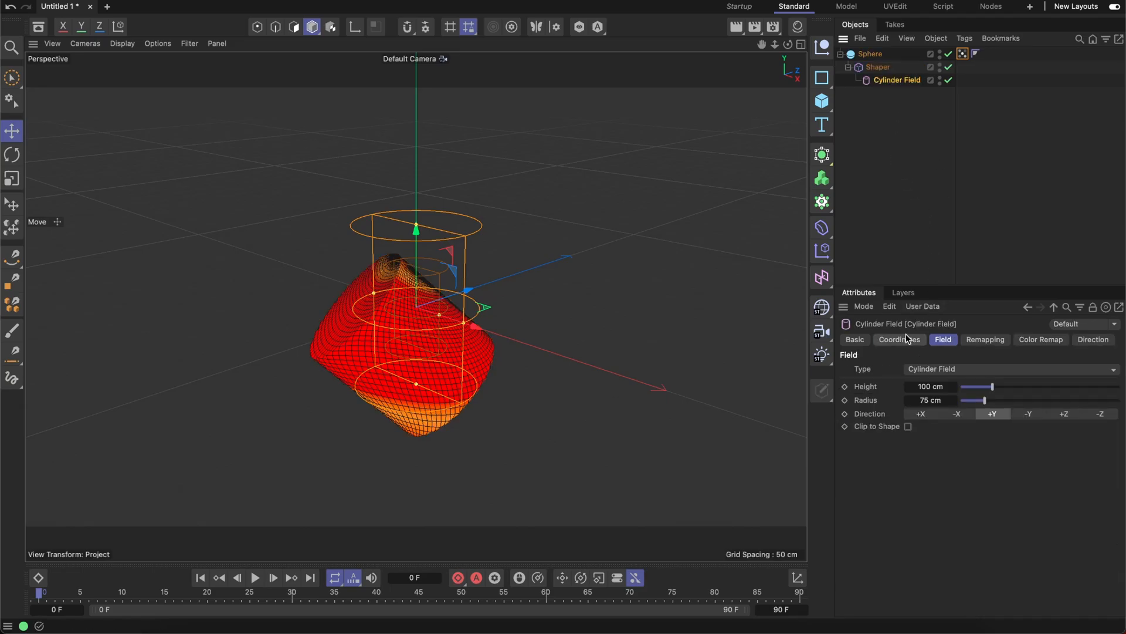
left_click(900, 339)
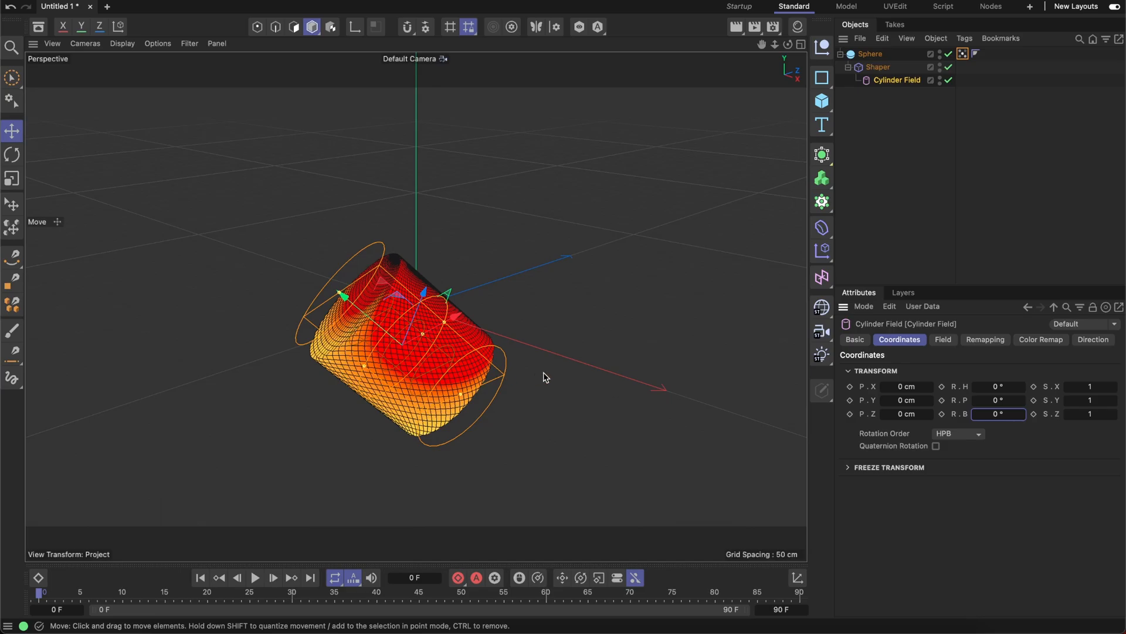
left_click(943, 339)
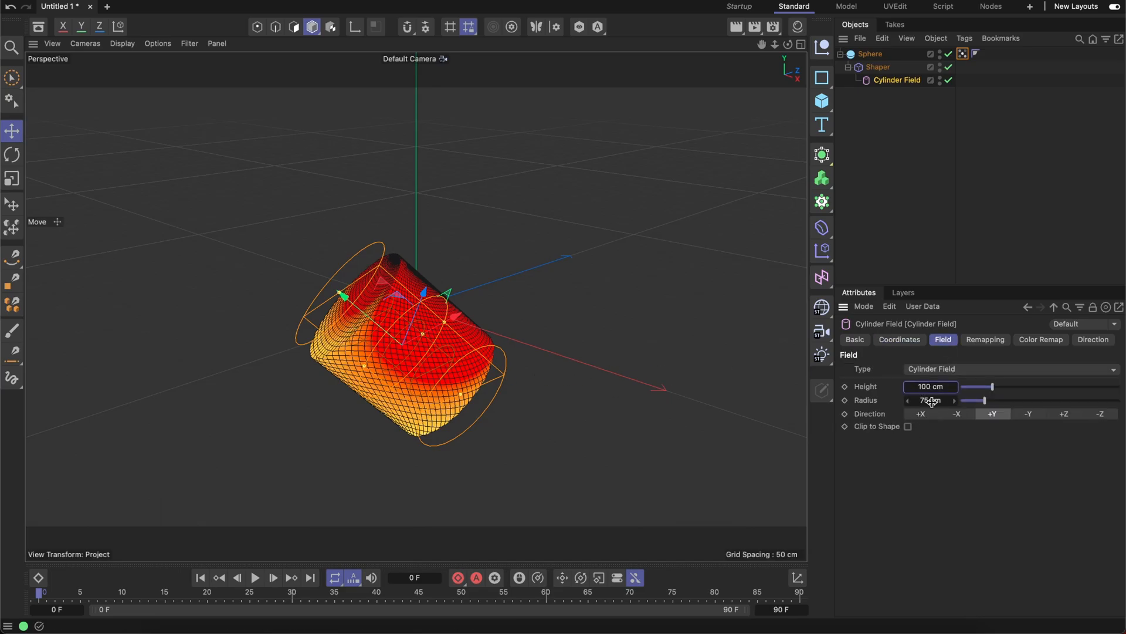
left_click(930, 386)
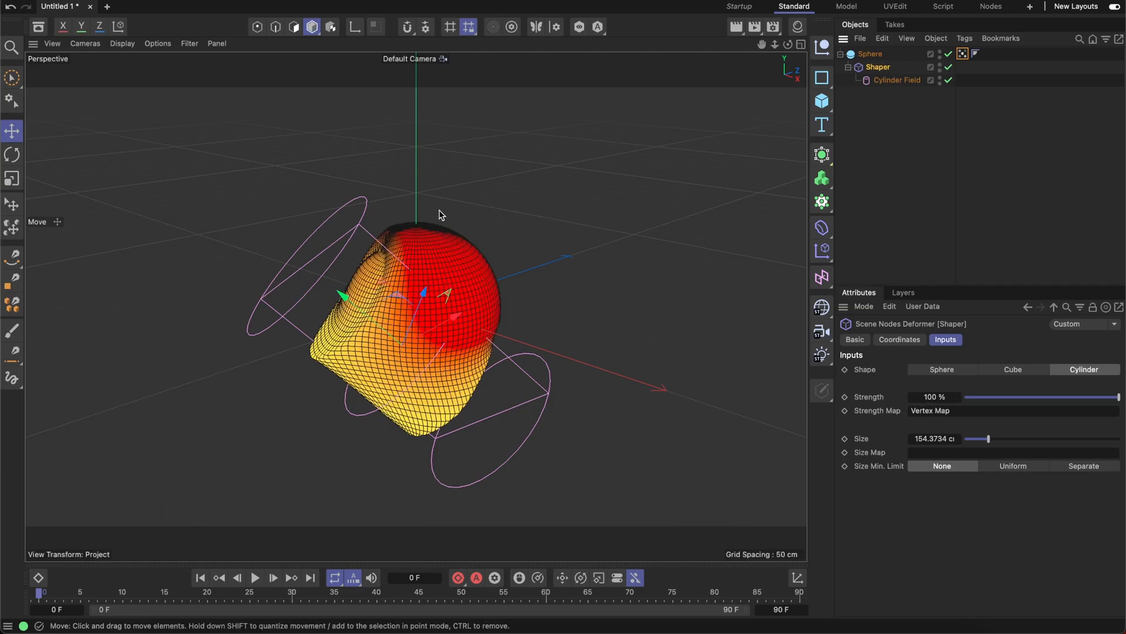
mouse_move(540, 290)
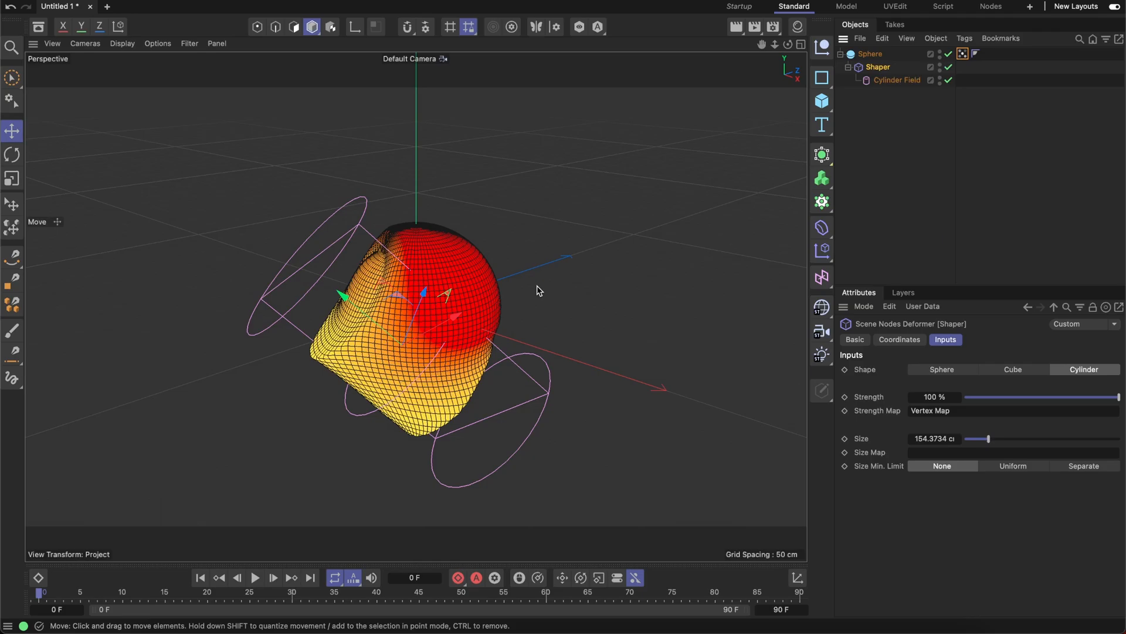
mouse_move(328, 313)
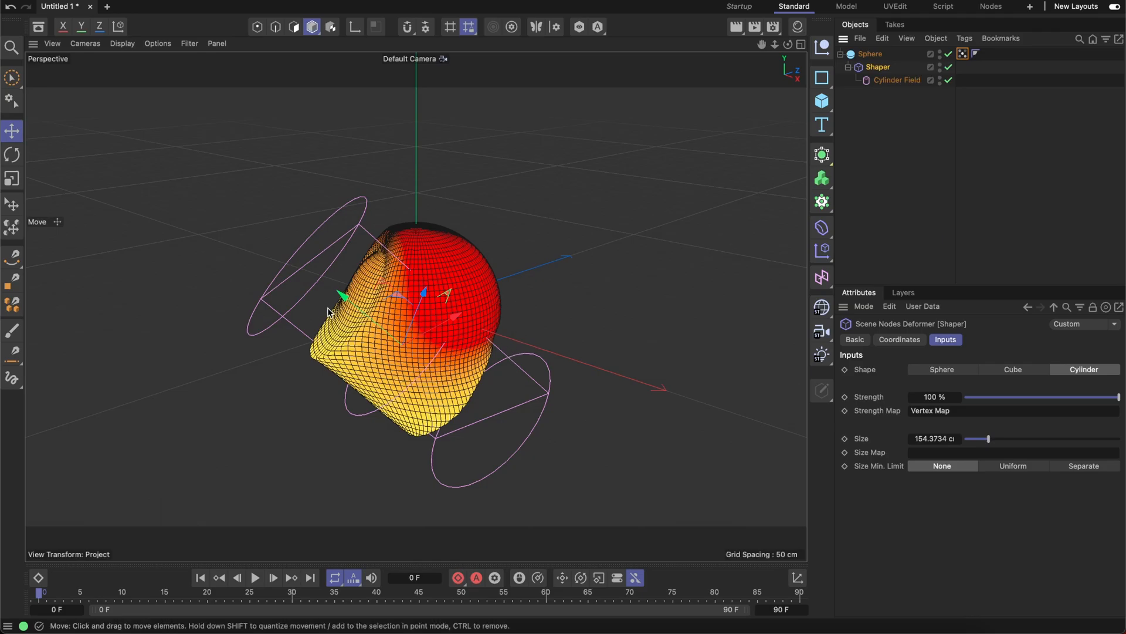
mouse_move(431, 441)
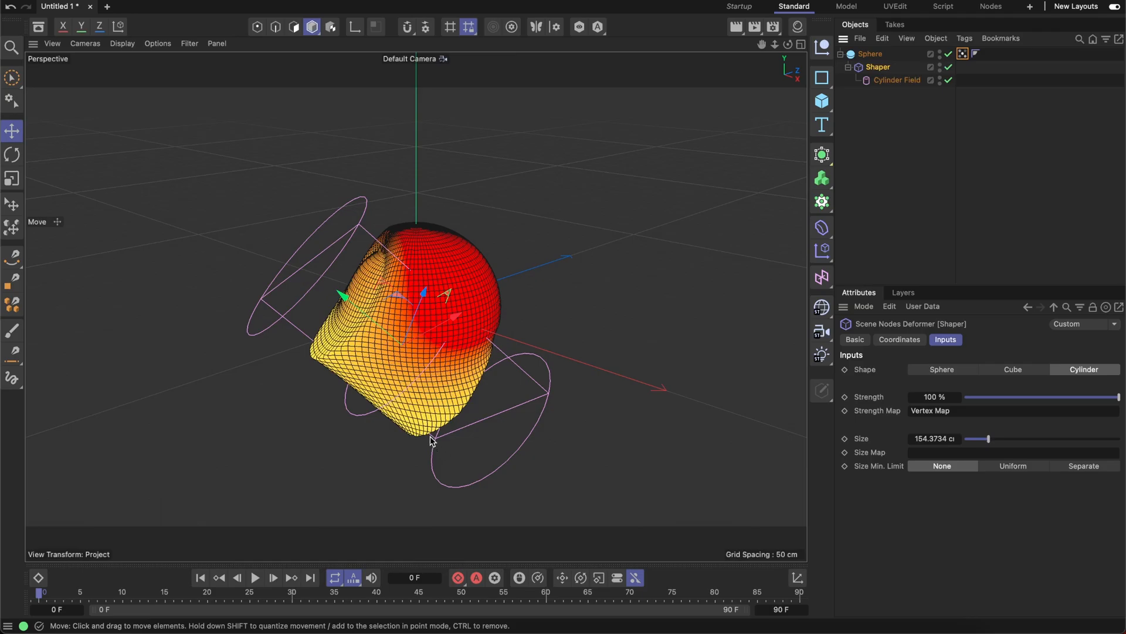
mouse_move(415, 437)
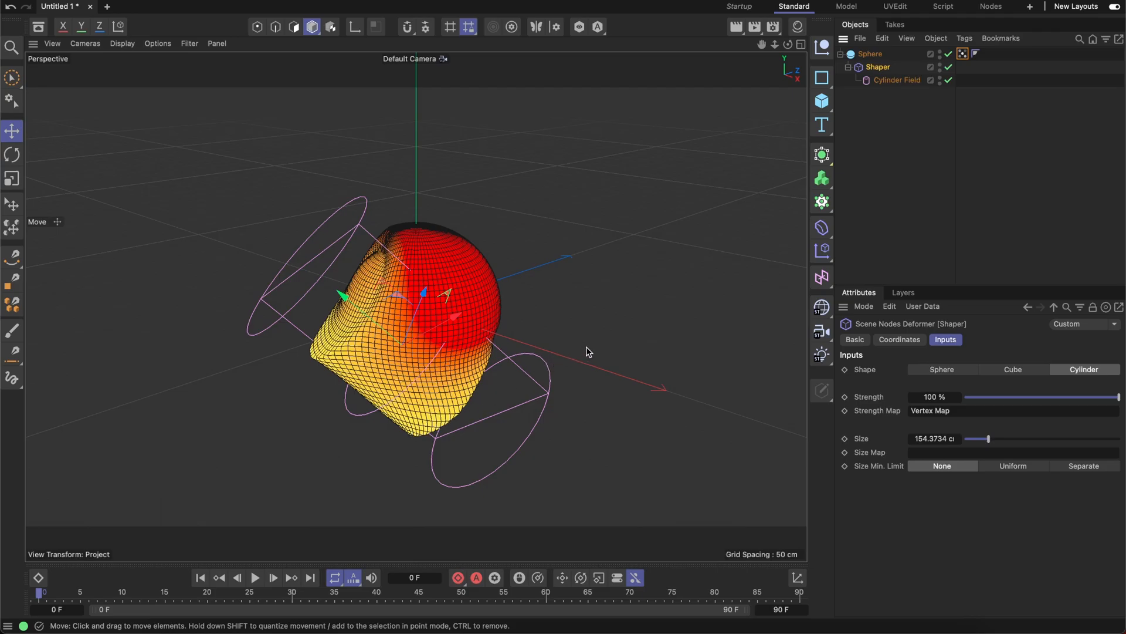
mouse_move(721, 379)
type("389")
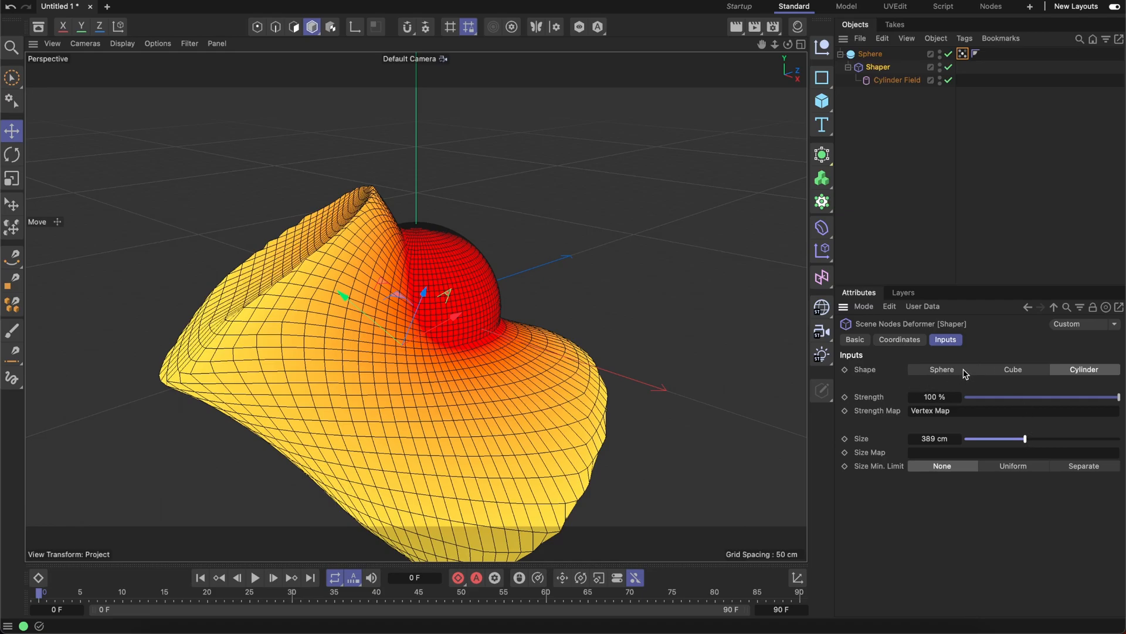
mouse_move(227, 430)
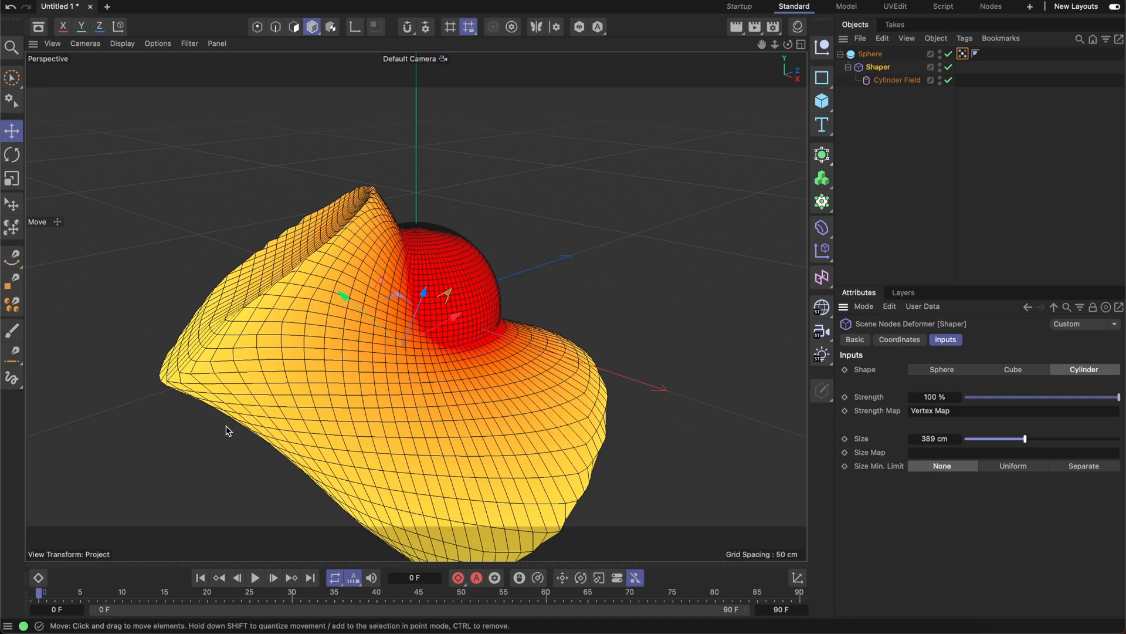
mouse_move(553, 353)
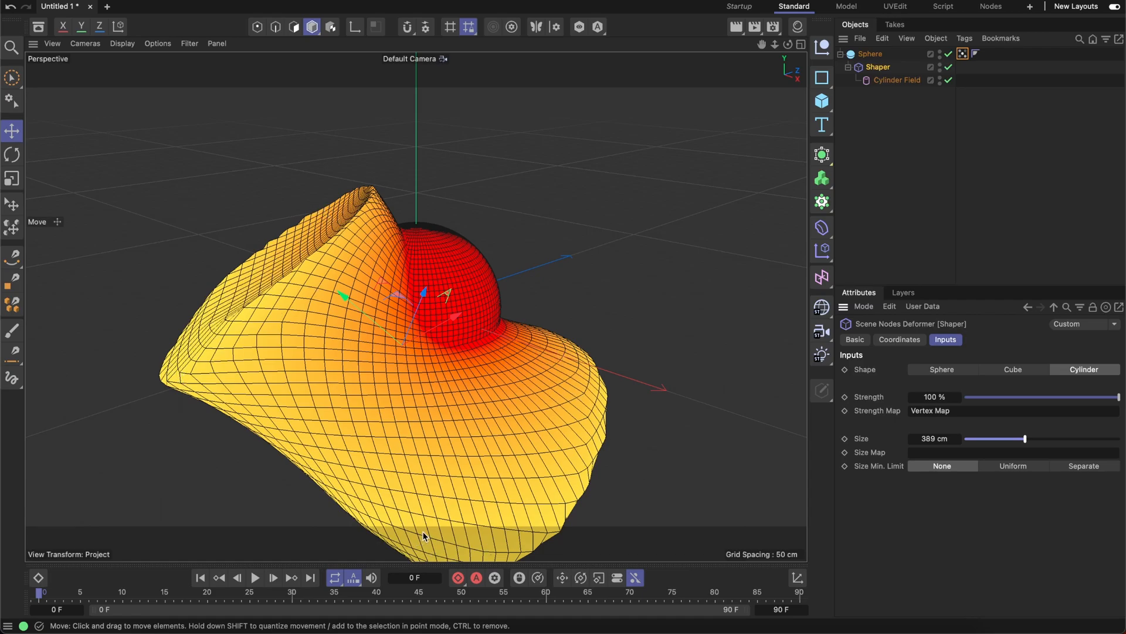
left_click(1013, 369)
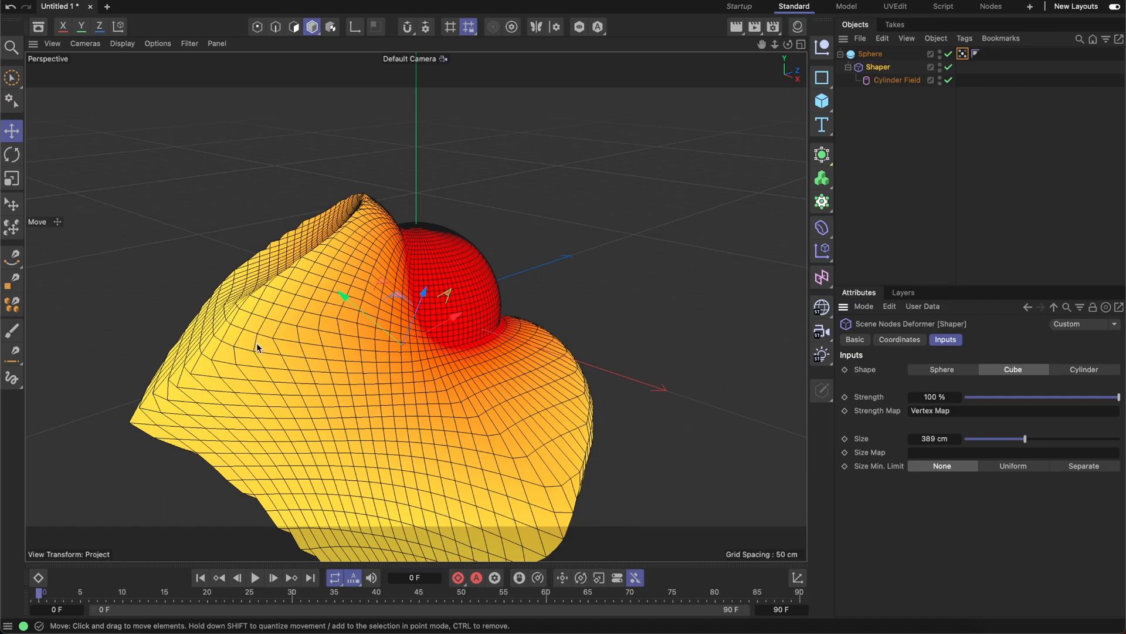
left_click(941, 369)
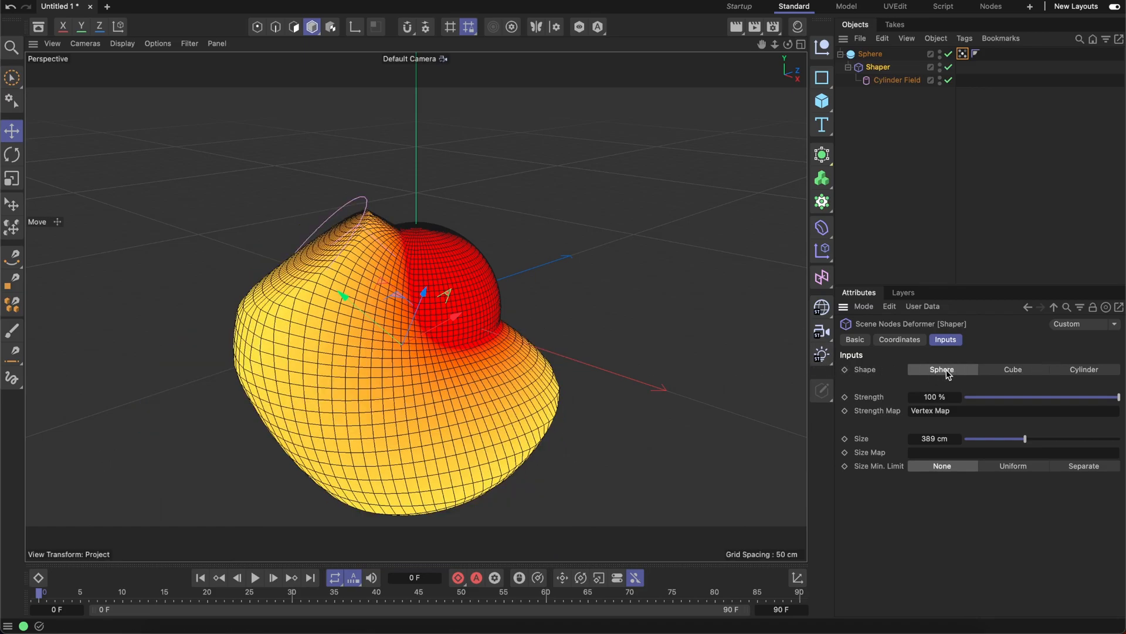
mouse_move(723, 372)
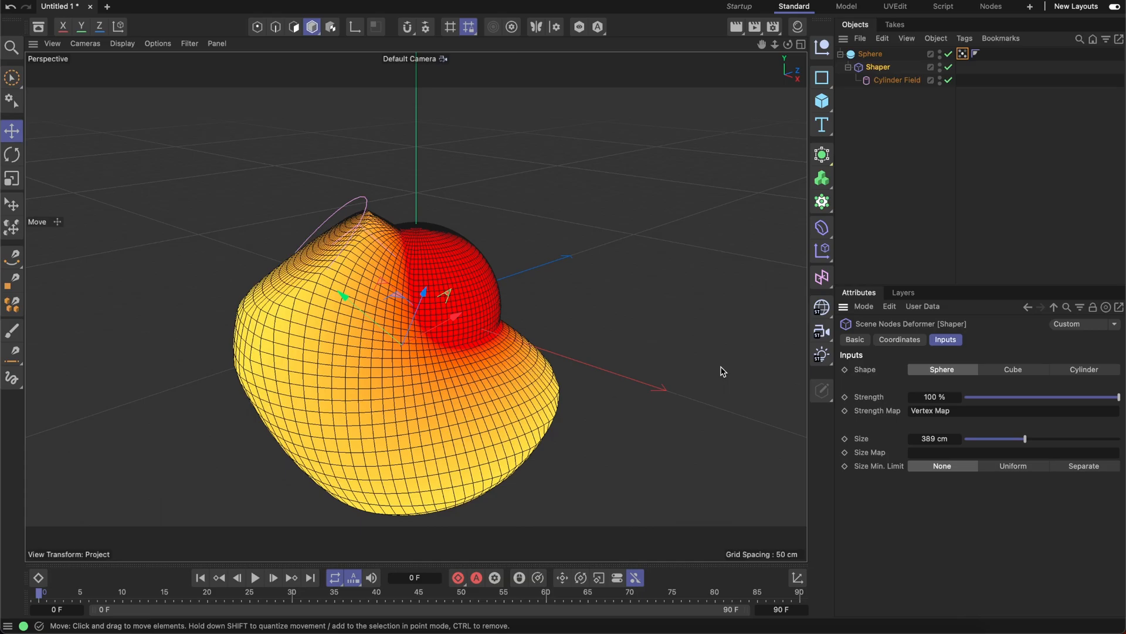
mouse_move(747, 374)
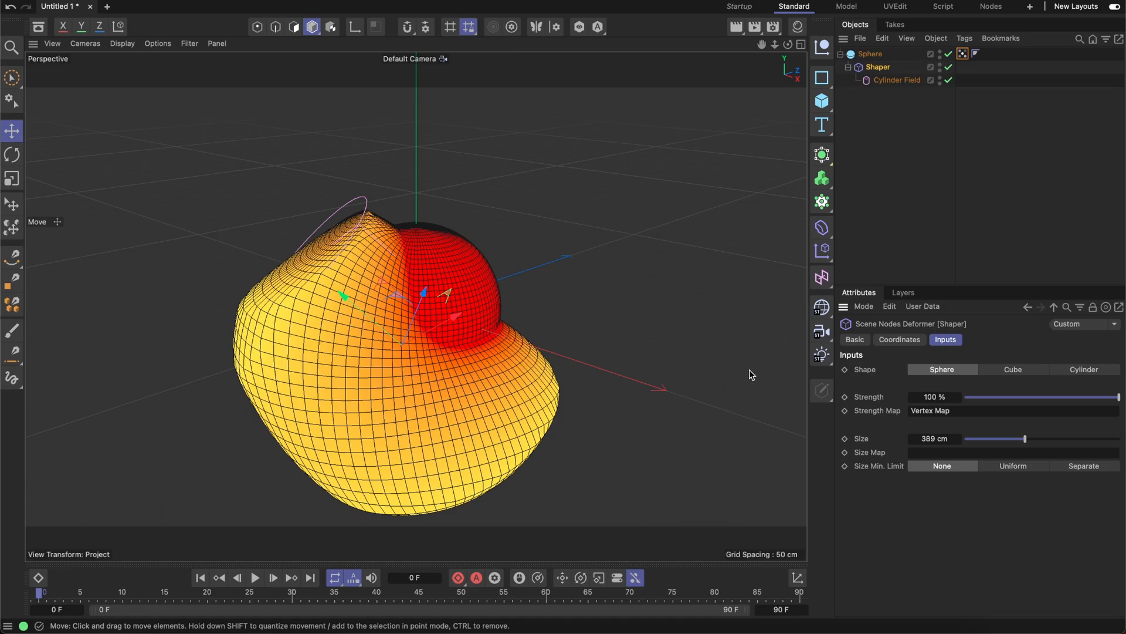
left_click(1084, 369)
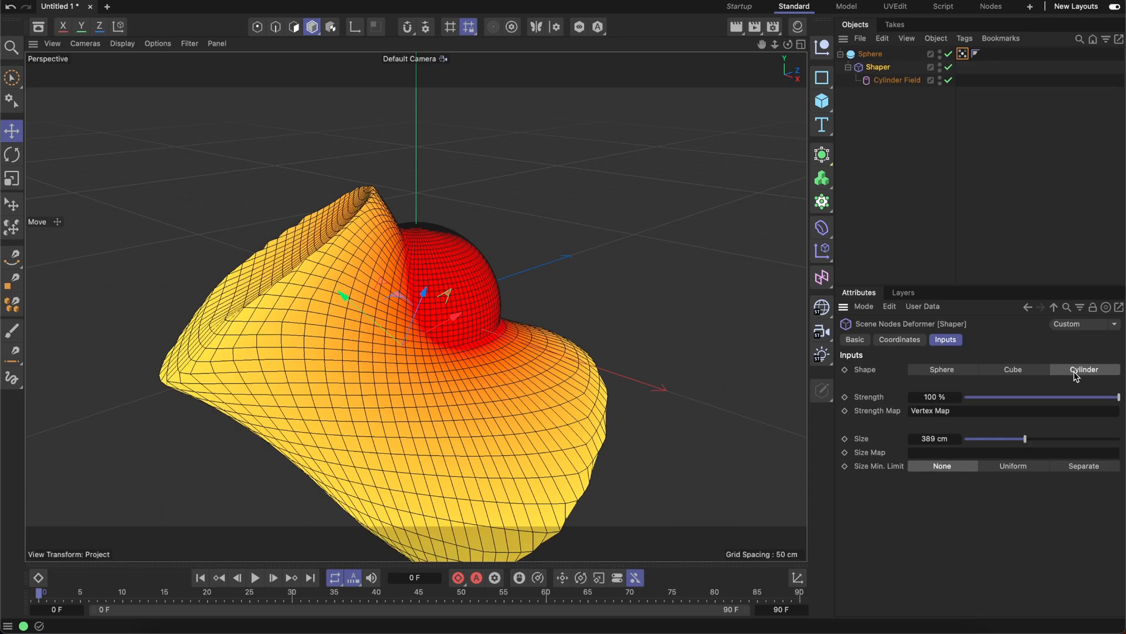
mouse_move(925, 427)
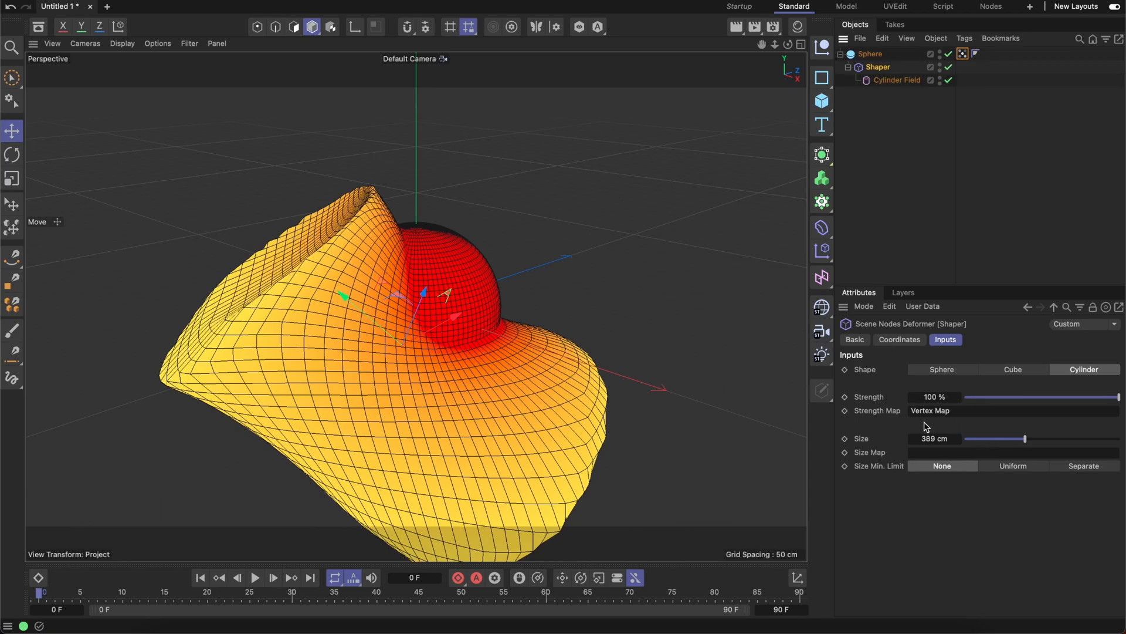
mouse_move(992, 452)
type("100")
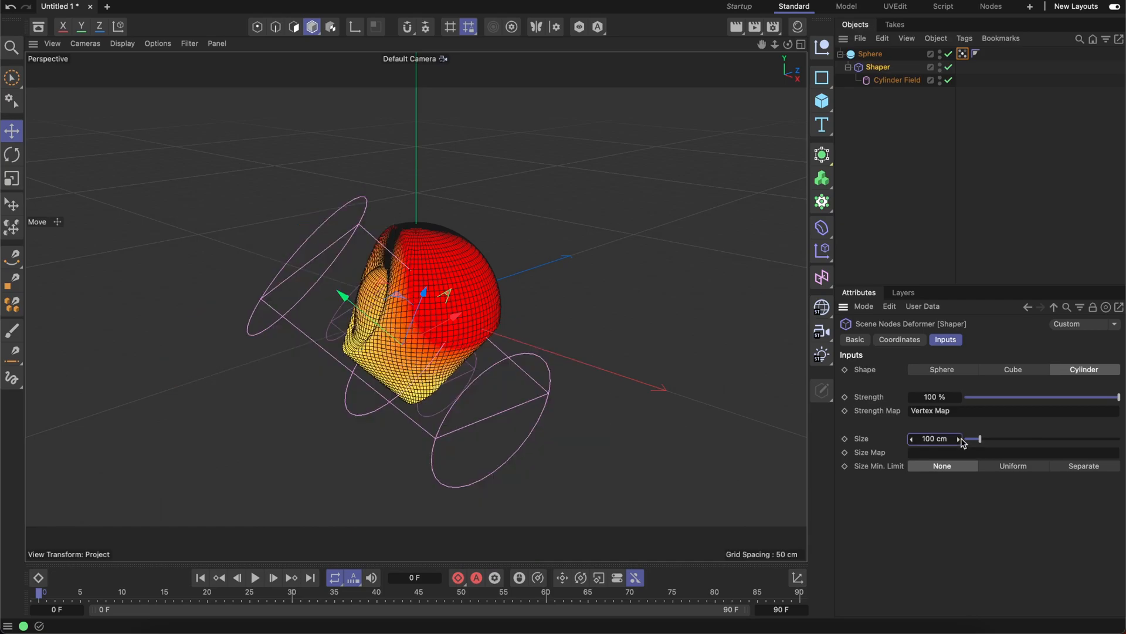
Scale the Cylinder Field to about 240.77 cm height and 160.51 cm radius.
left_click(12, 179)
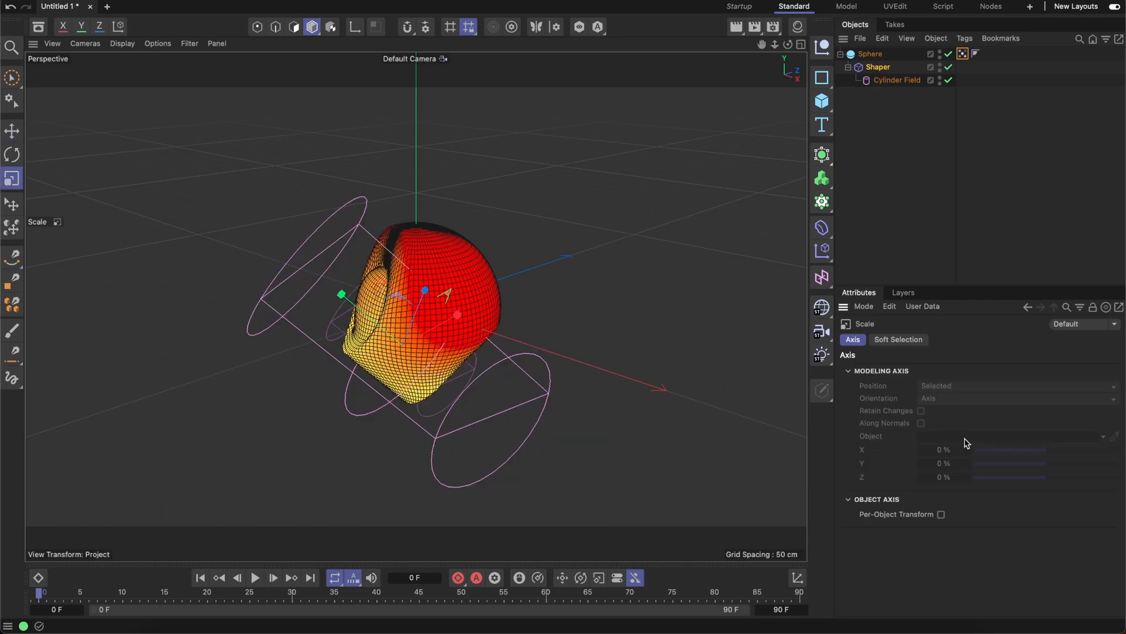
left_click(876, 67)
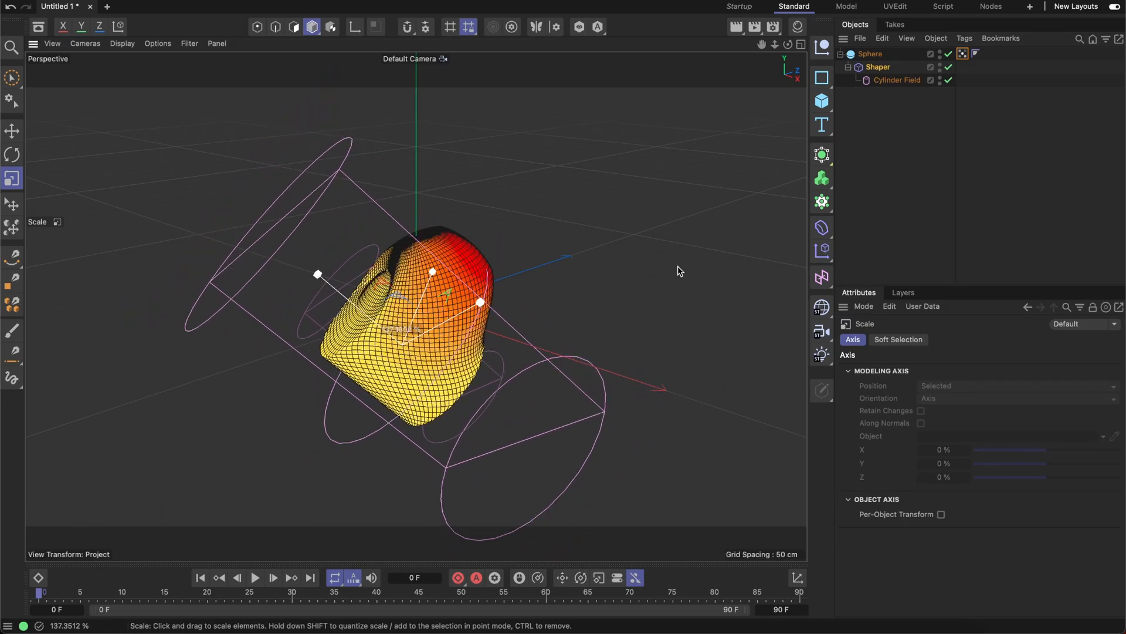
left_click(877, 67)
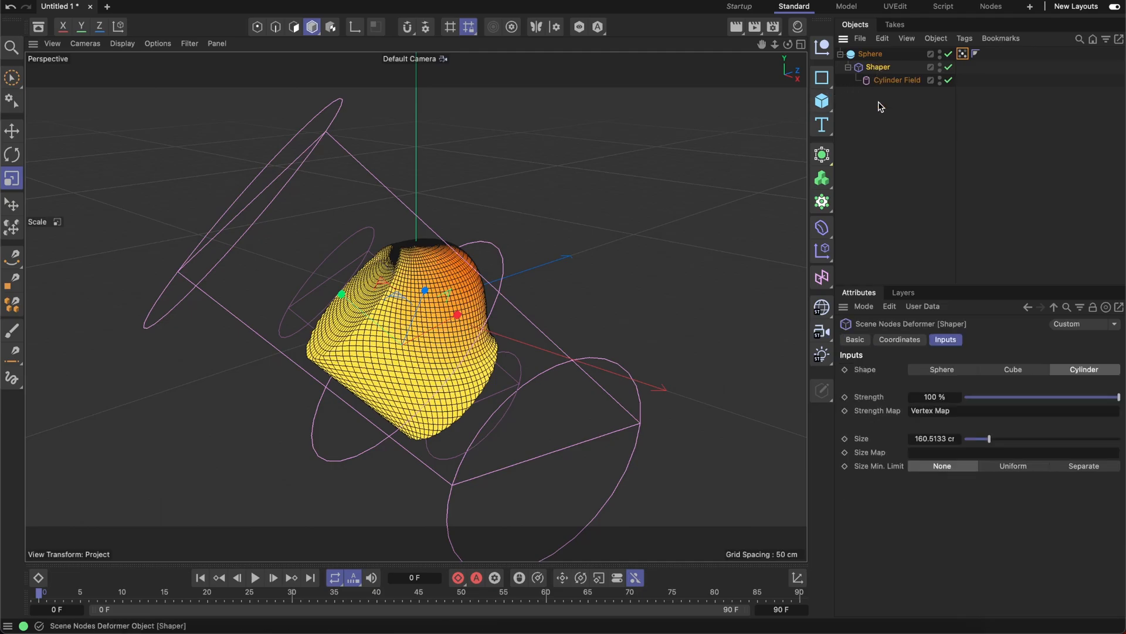
left_click(898, 339)
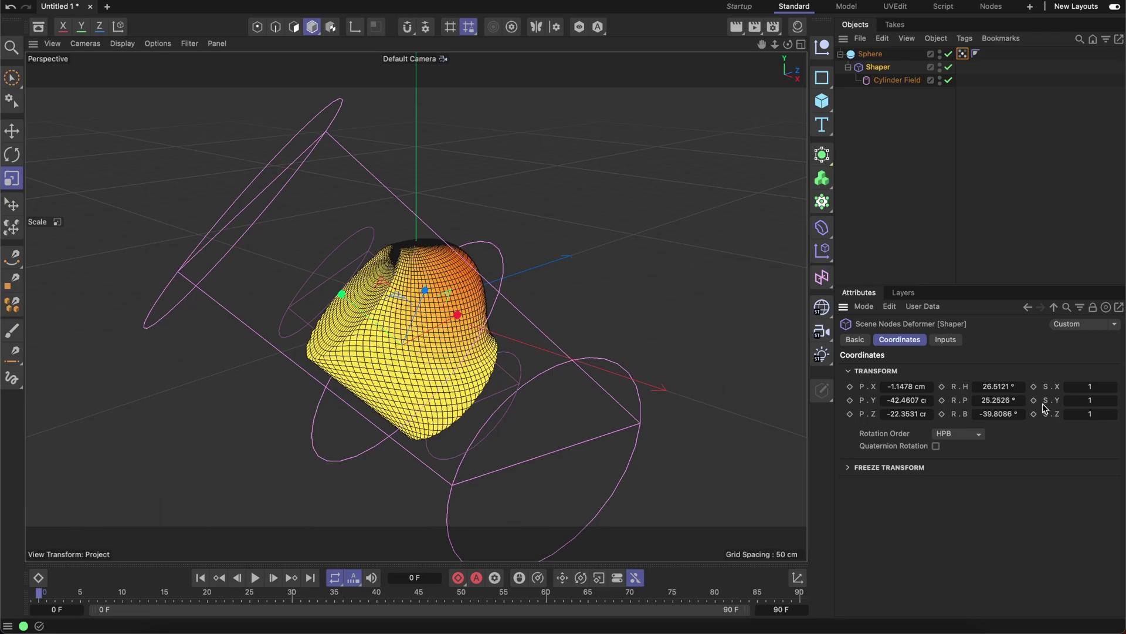
left_click(945, 339)
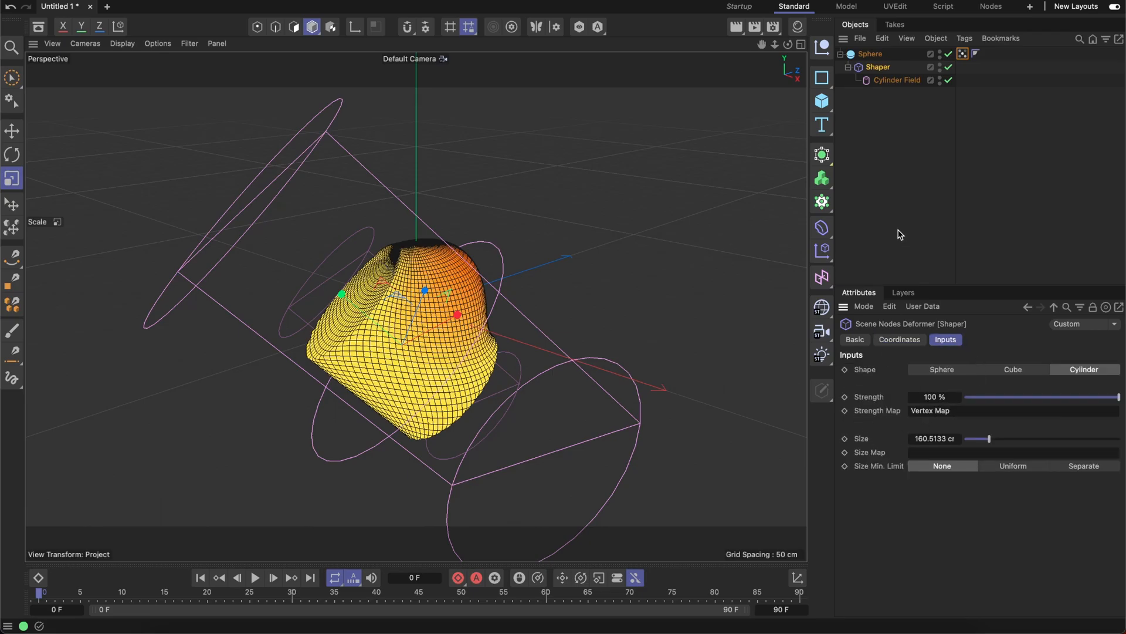
left_click(896, 80)
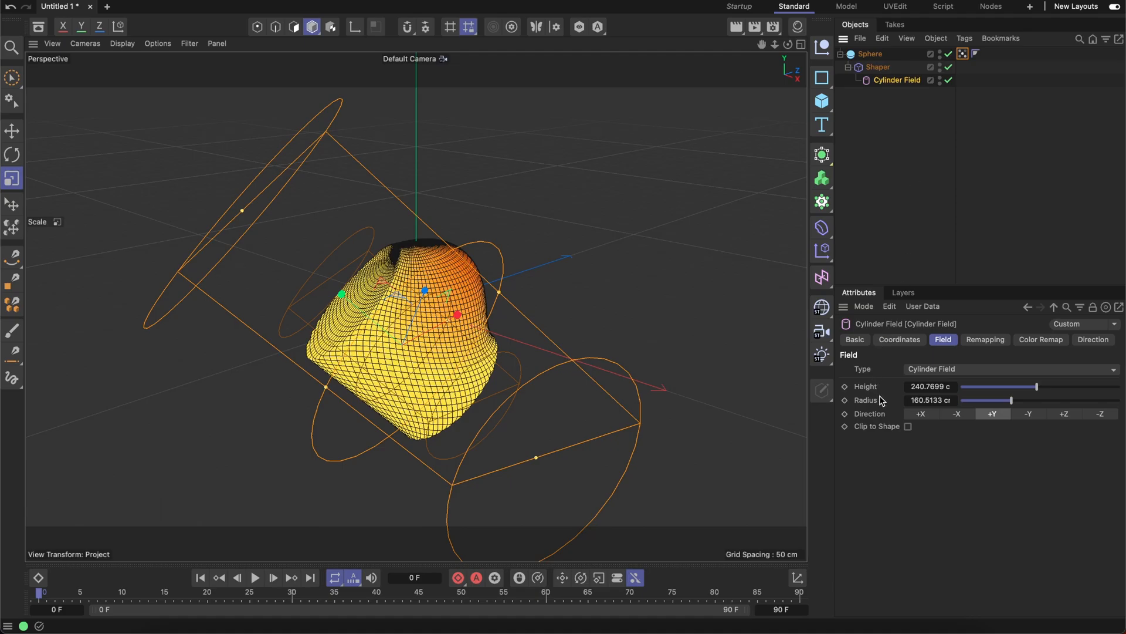
mouse_move(886, 407)
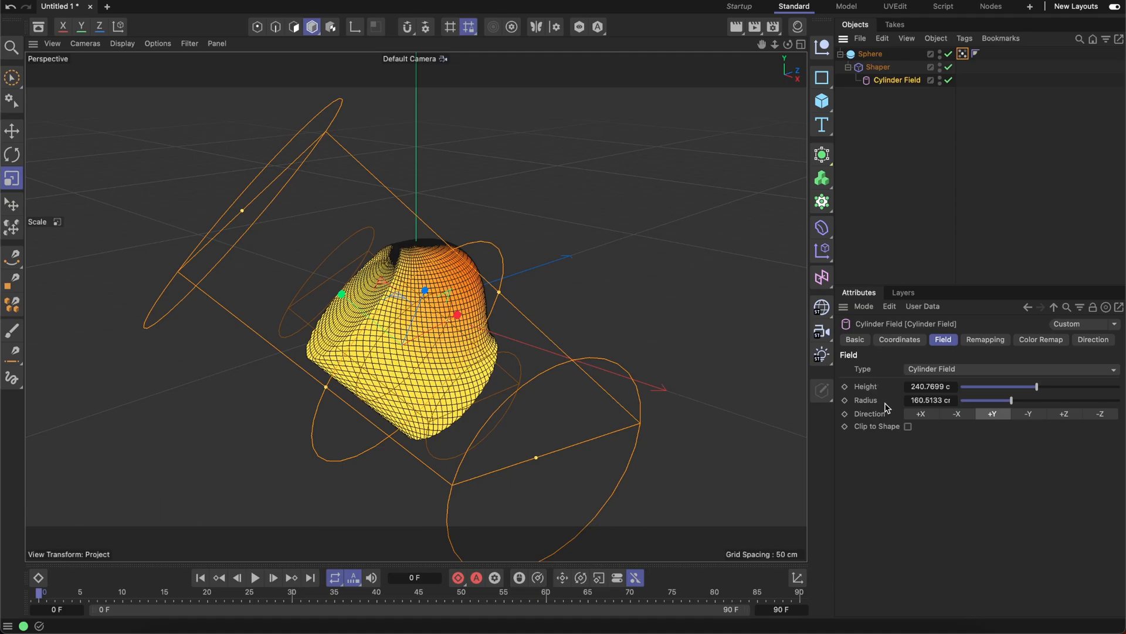
mouse_move(332, 8)
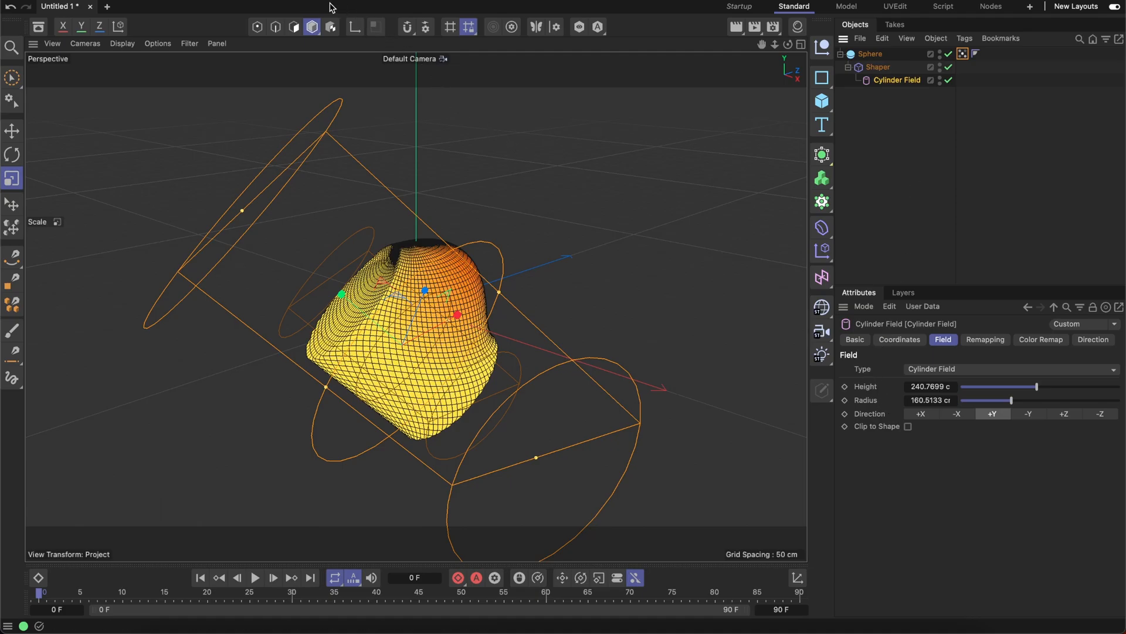
mouse_move(297, 51)
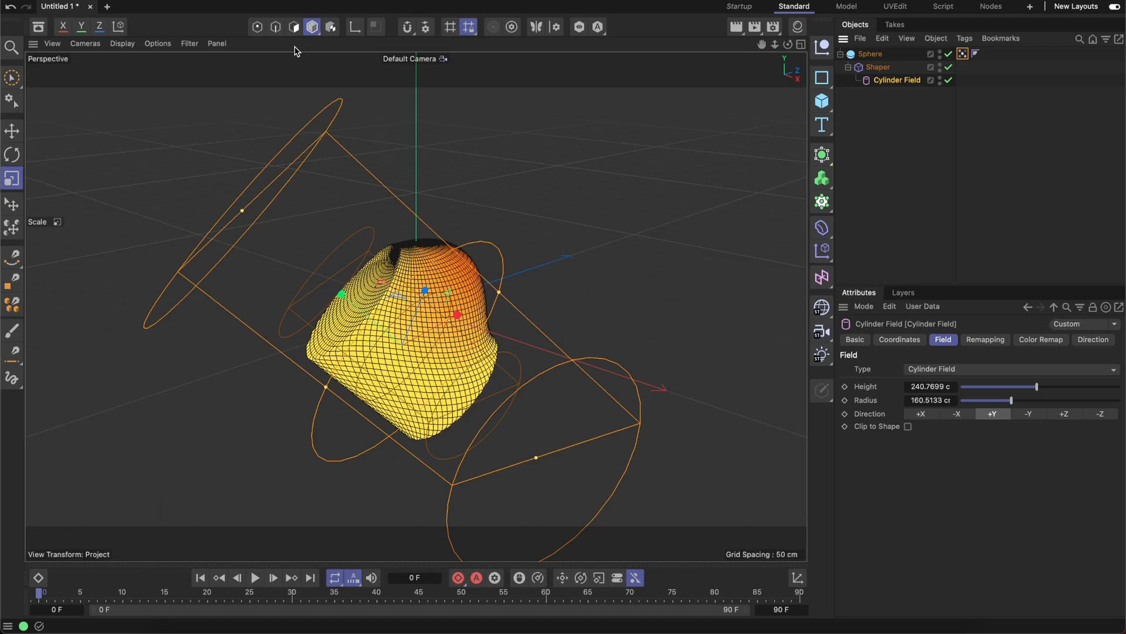
In Model mode, stretch the Shaper along Y to about 6.03.
left_click(310, 26)
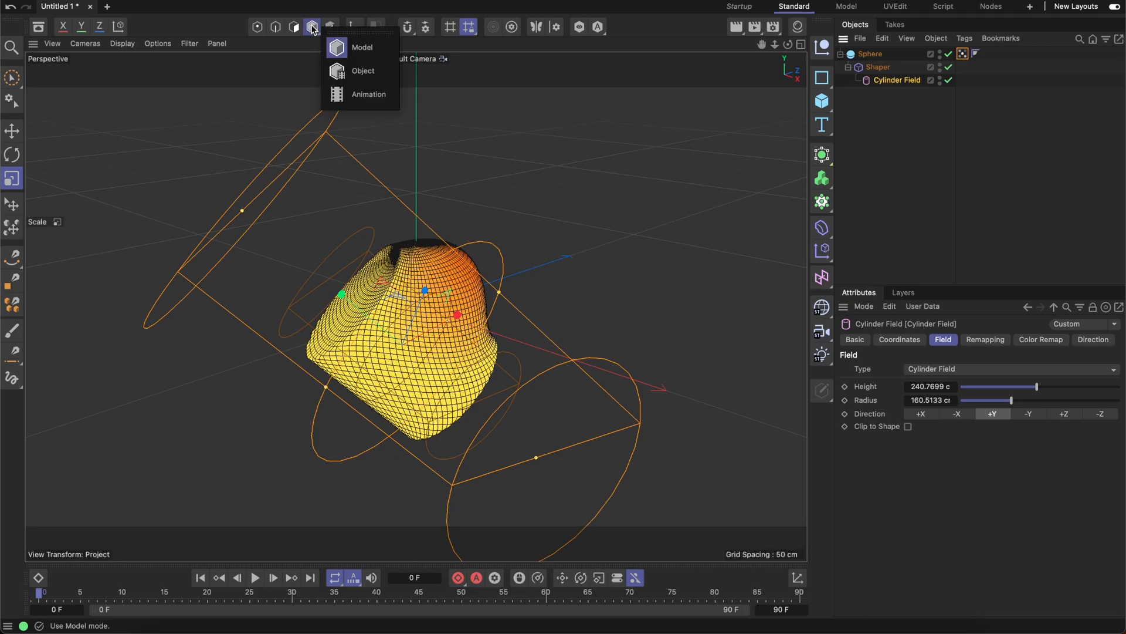
left_click(330, 26)
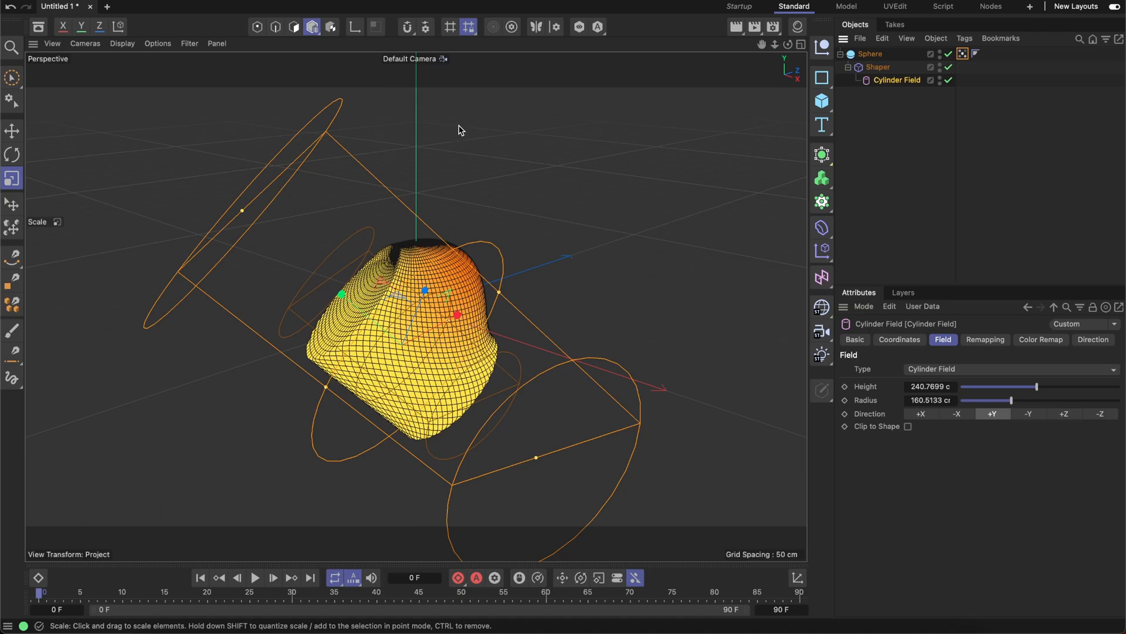
left_click(876, 67)
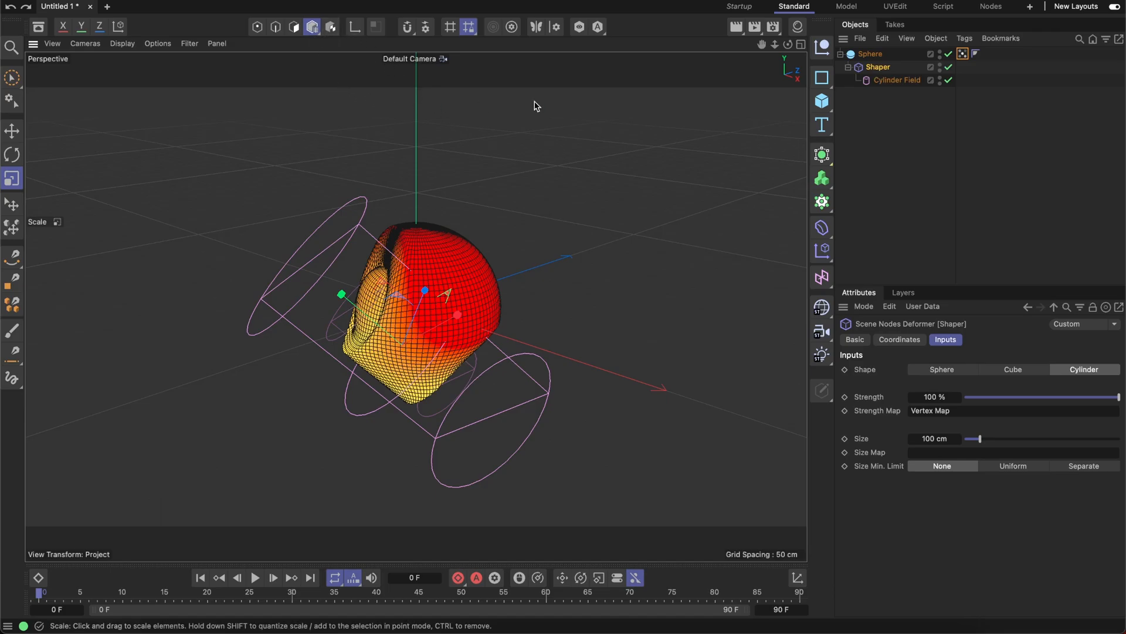
mouse_move(588, 470)
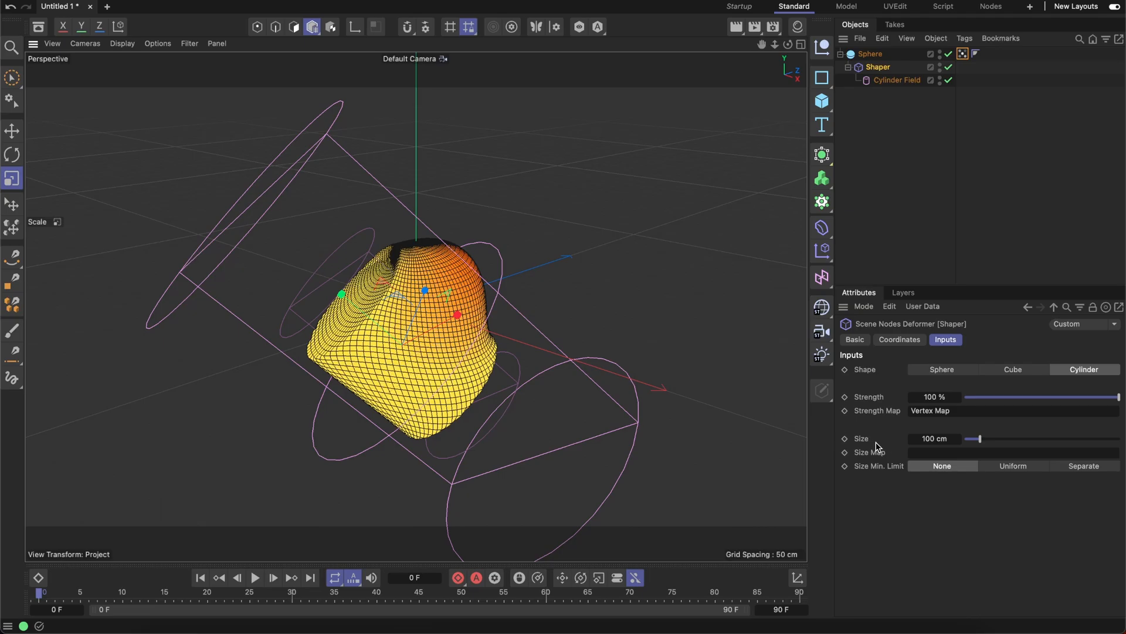
left_click(899, 339)
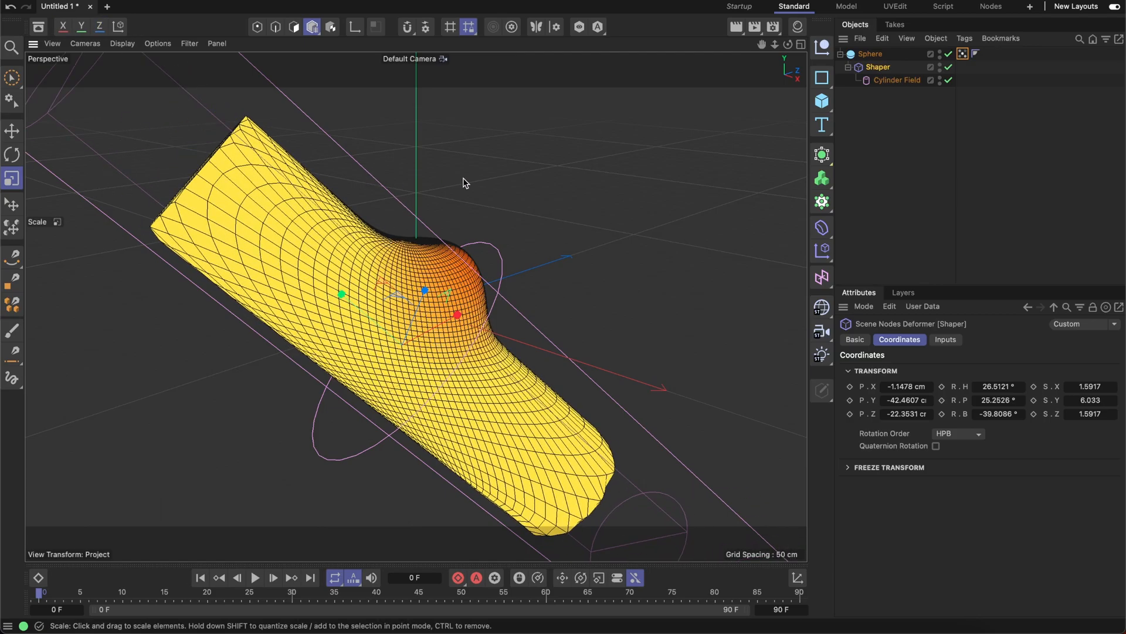
left_click(12, 130)
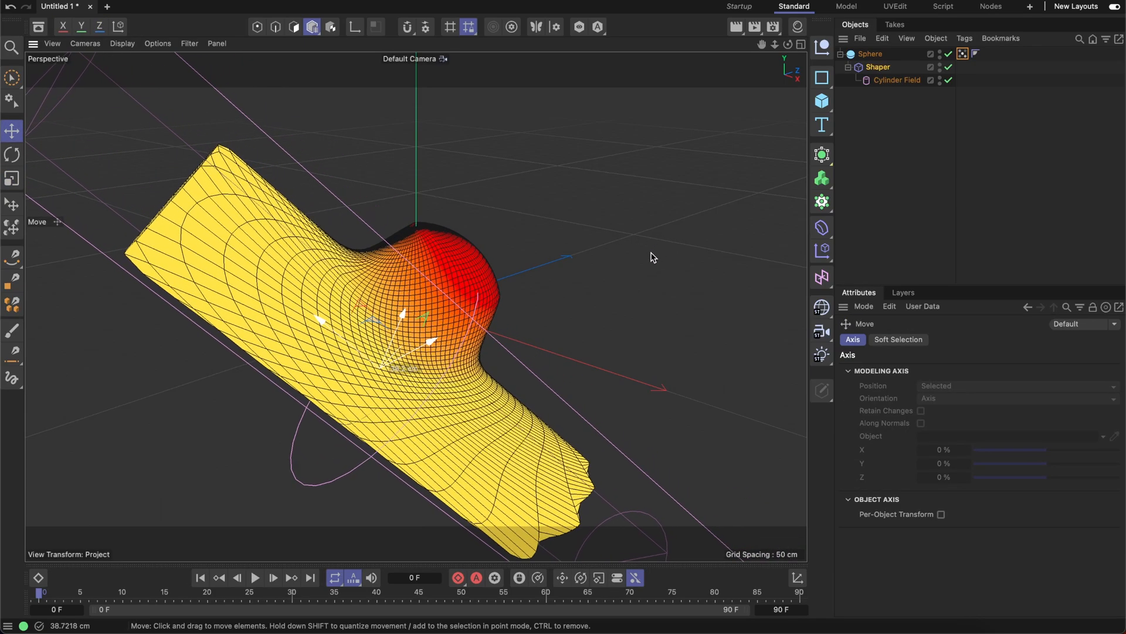
left_click(895, 80)
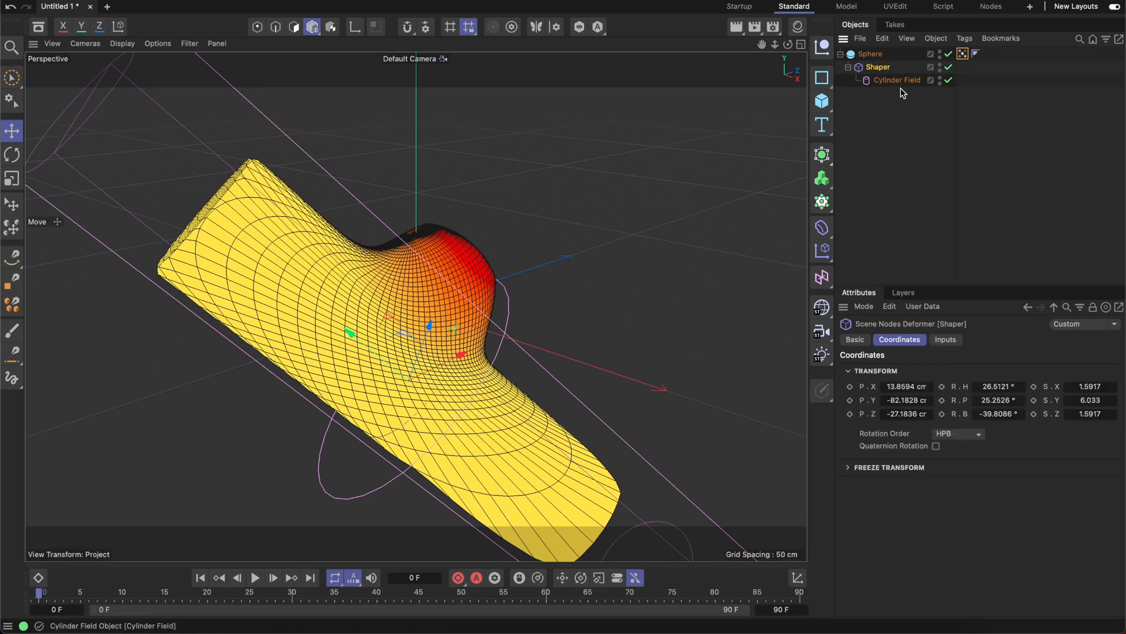
left_click(945, 339)
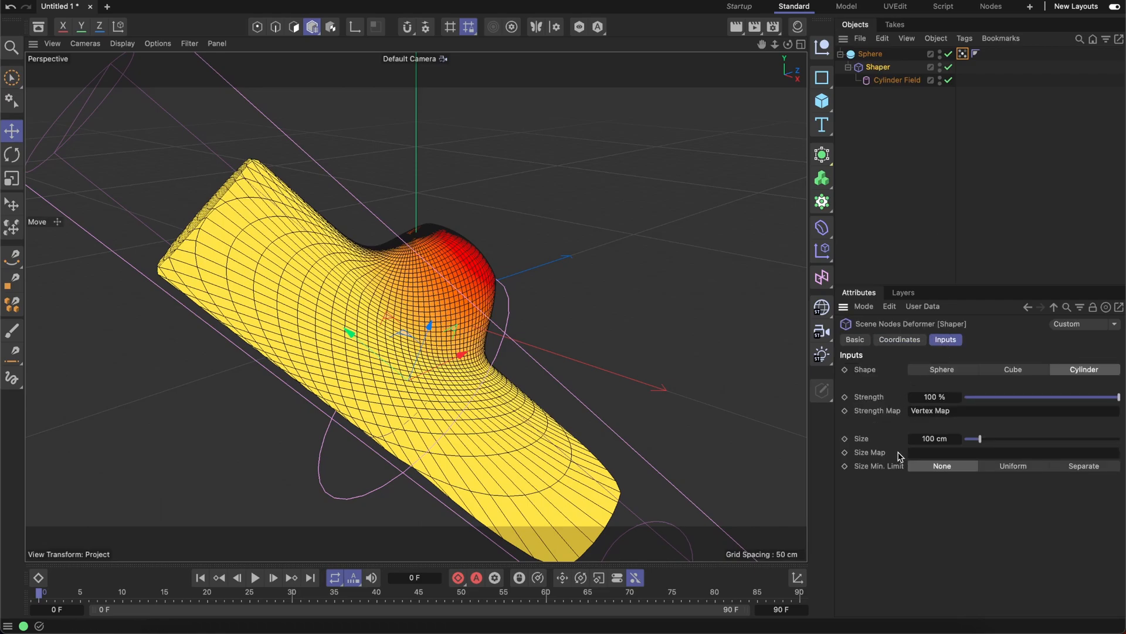
mouse_move(901, 420)
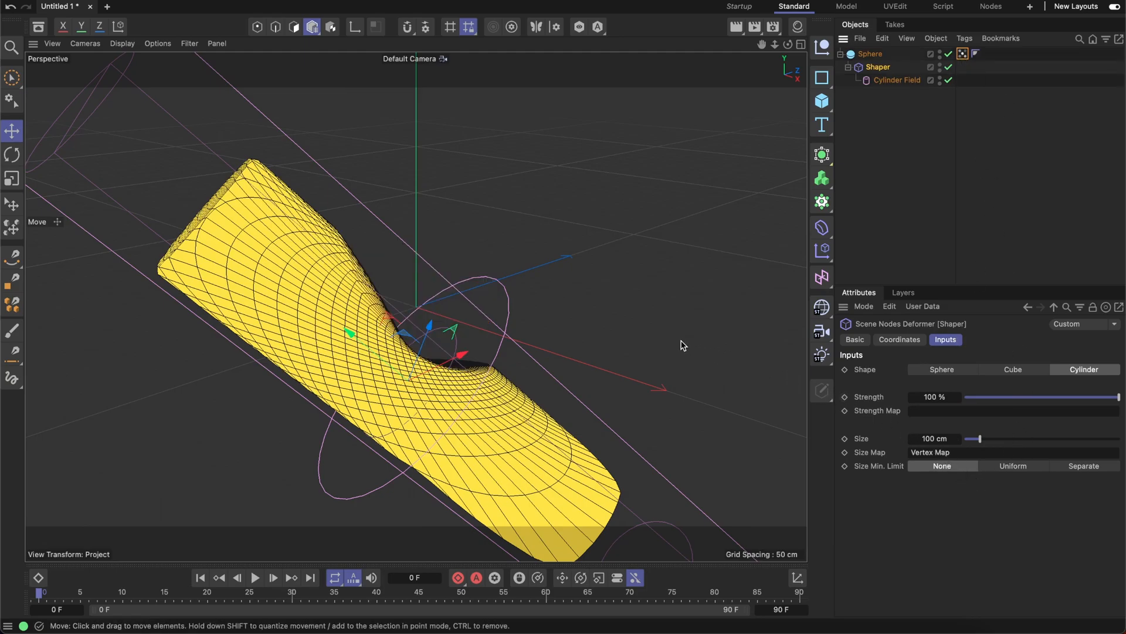
mouse_move(495, 463)
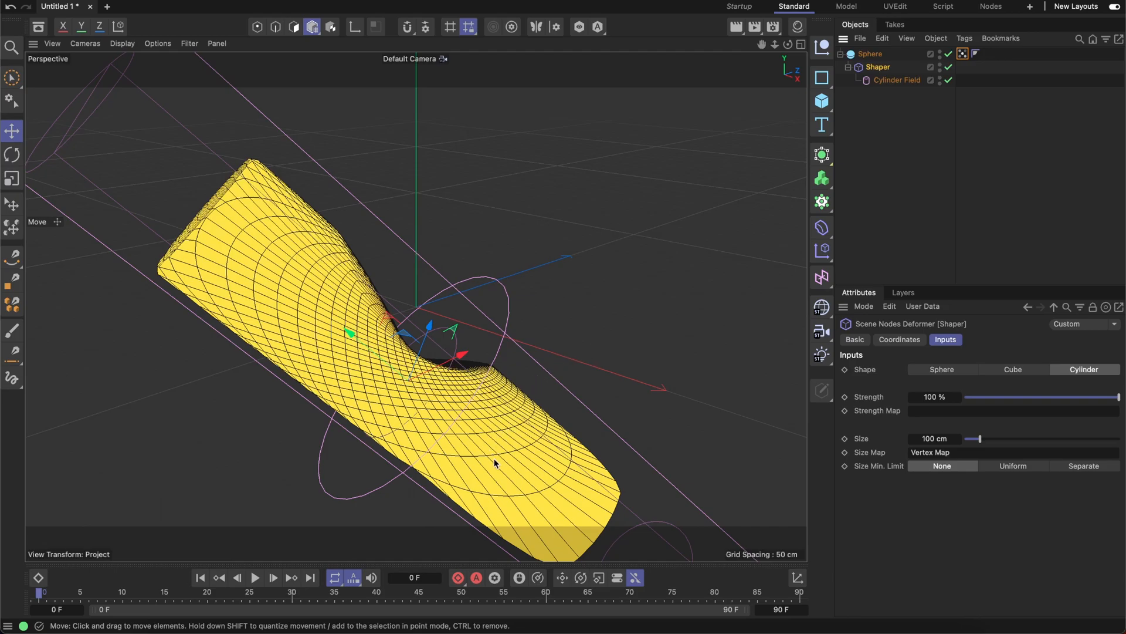
mouse_move(521, 463)
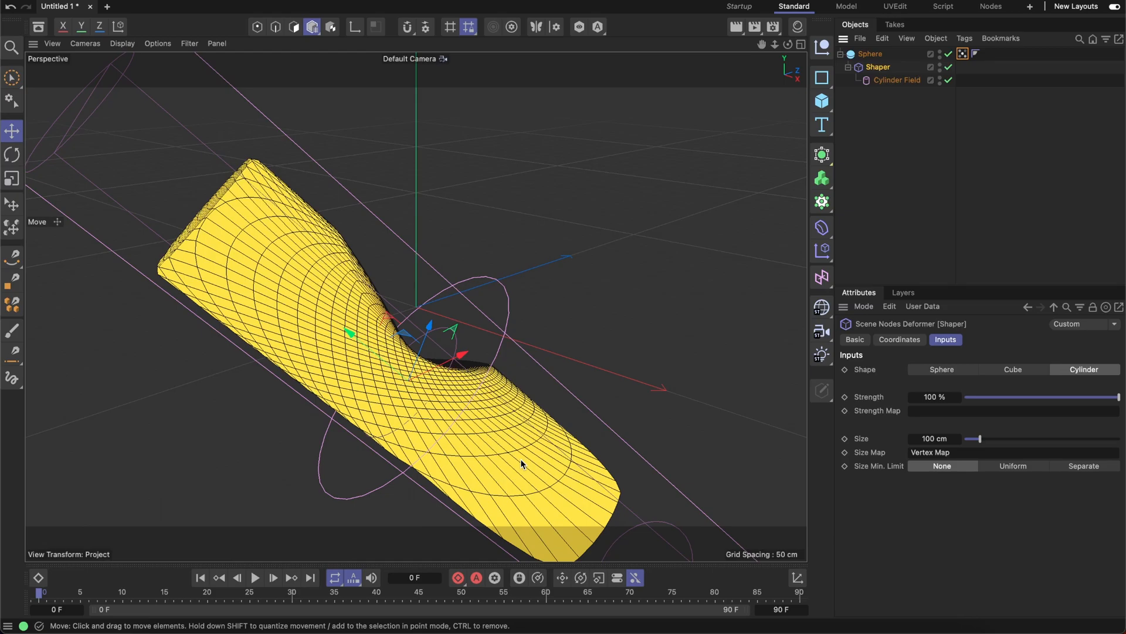
mouse_move(868, 445)
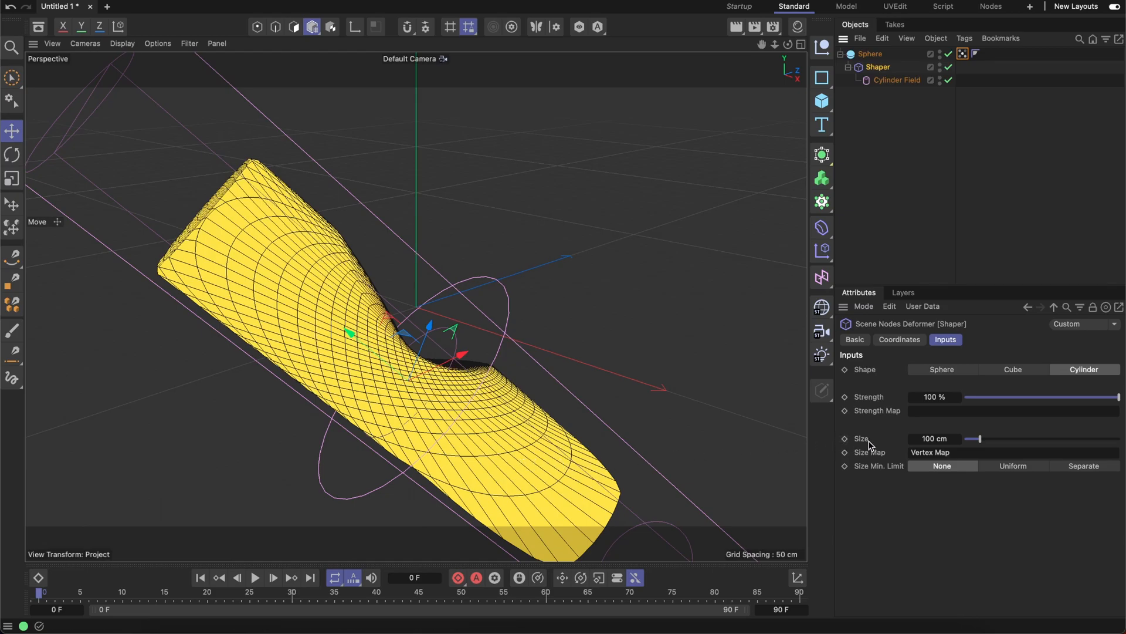
Review the Shaper's Coordinates tab, then return to its Inputs settings.
left_click(898, 339)
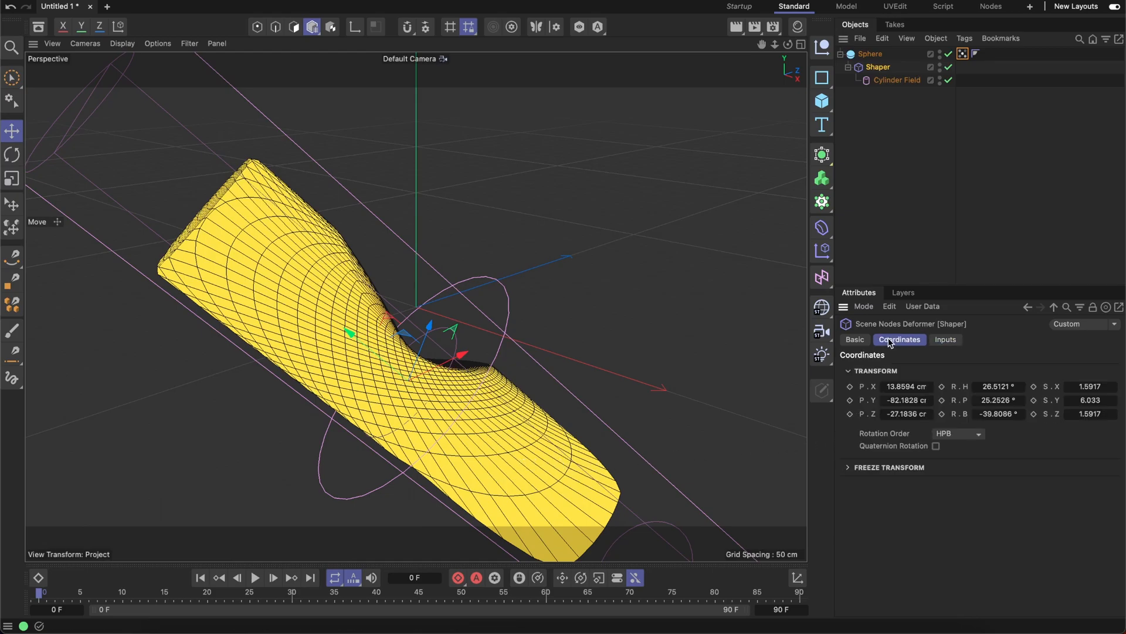
left_click(945, 339)
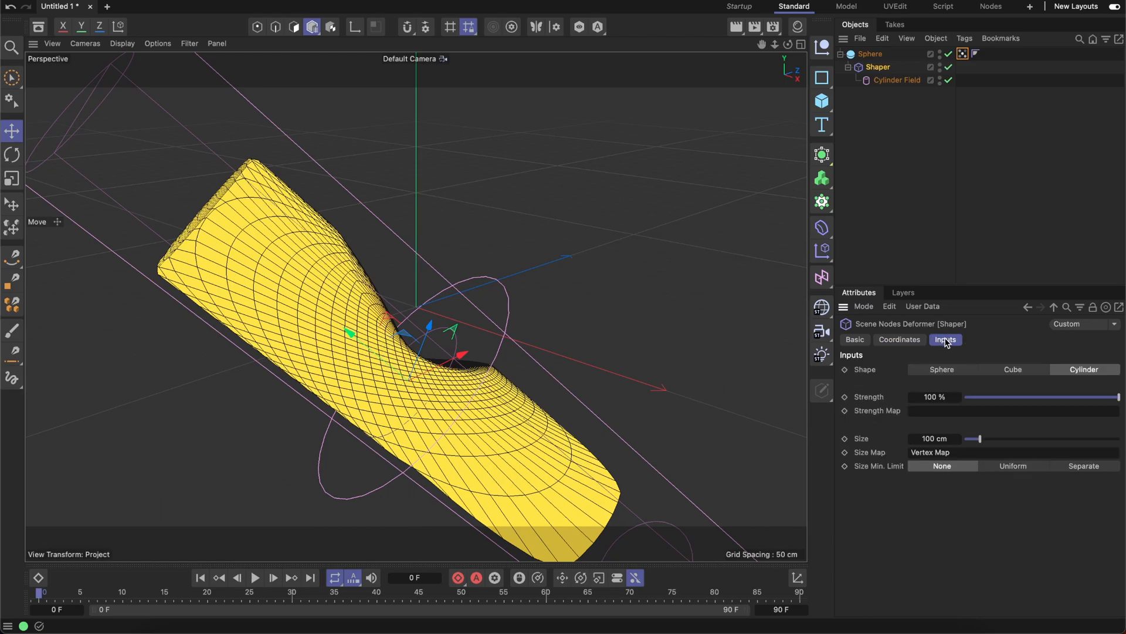
mouse_move(580, 282)
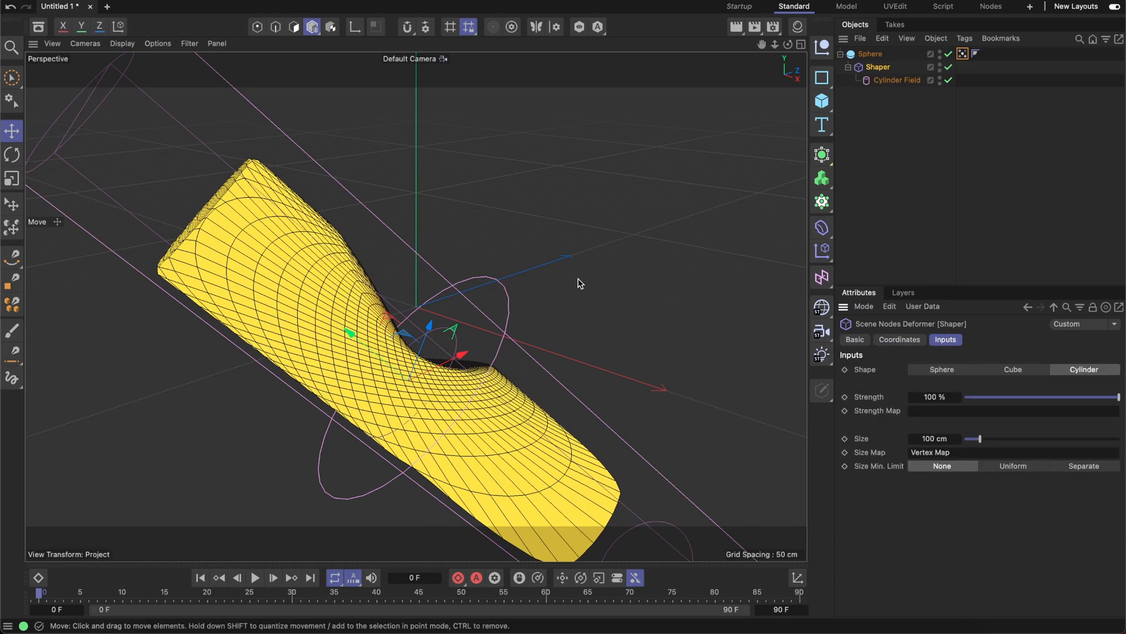
mouse_move(515, 256)
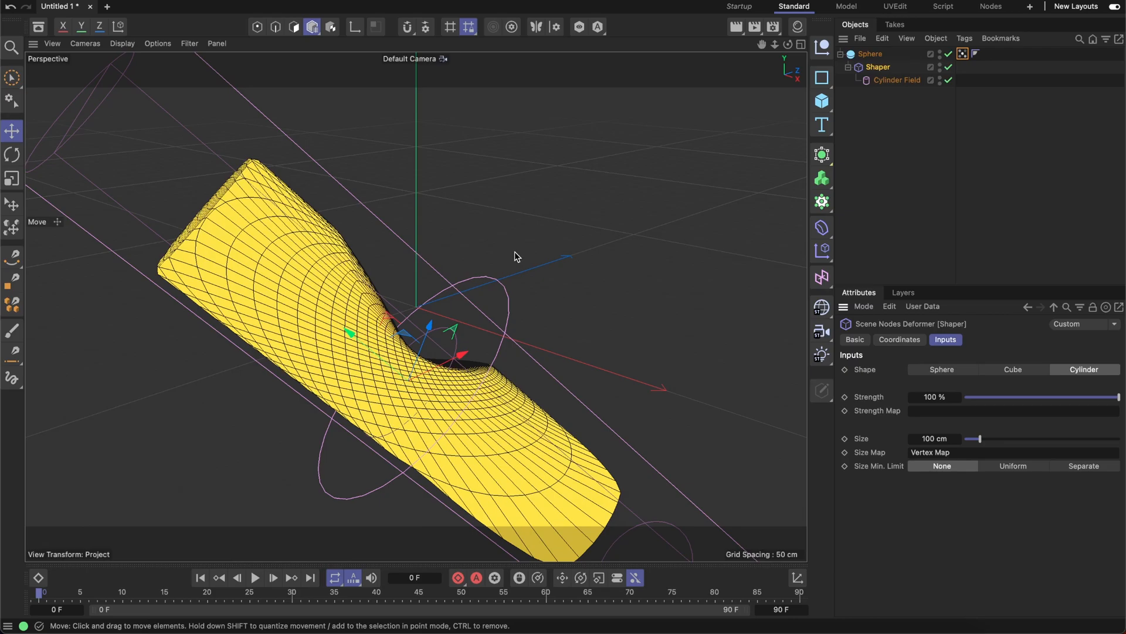
mouse_move(1108, 402)
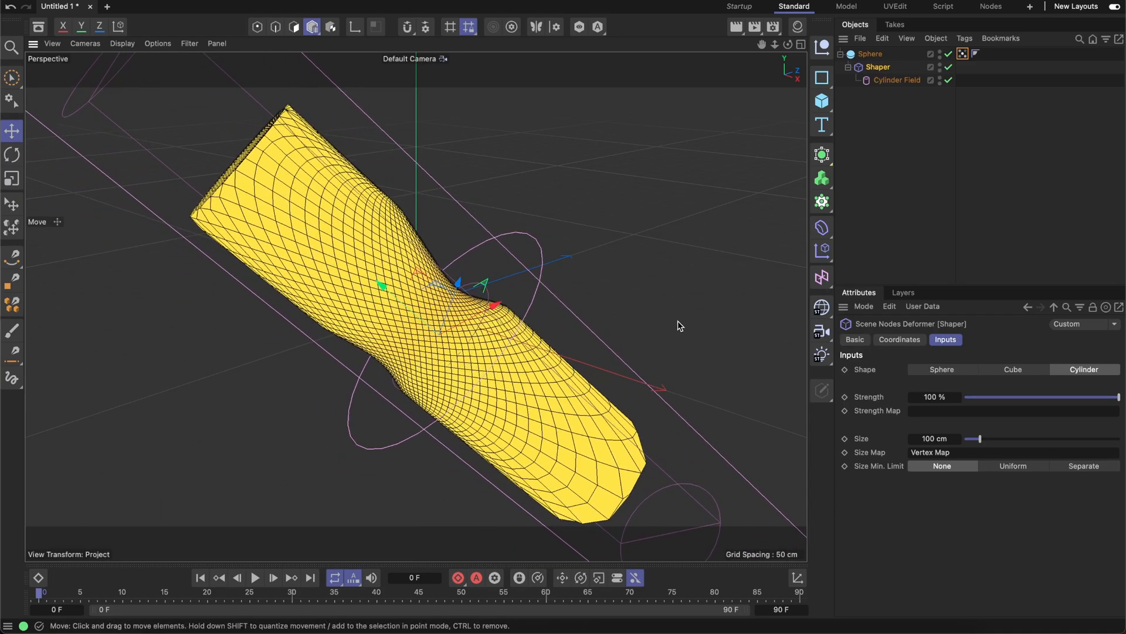
Select the Shaper and set Size Min. Limit to Uniform at 50%.
left_click(12, 178)
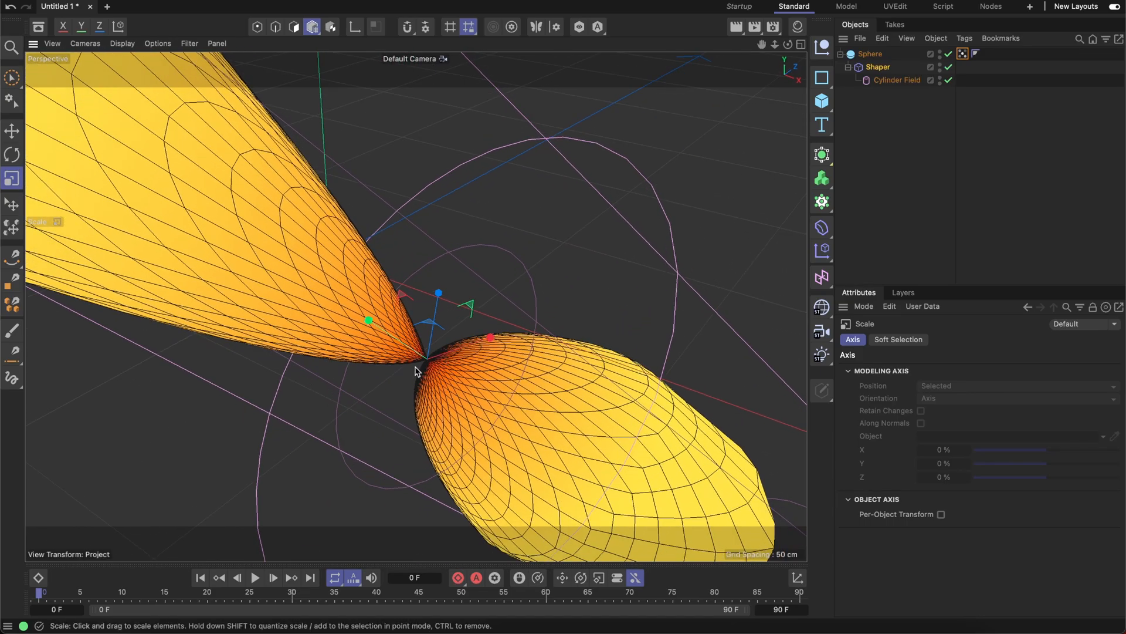
left_click(877, 67)
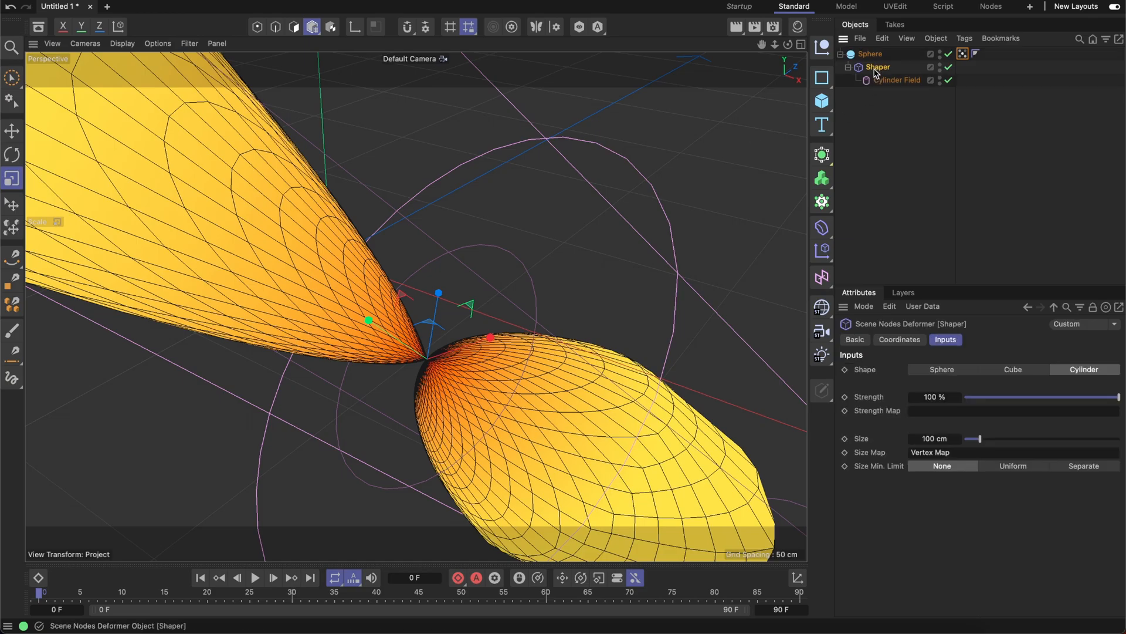
mouse_move(902, 473)
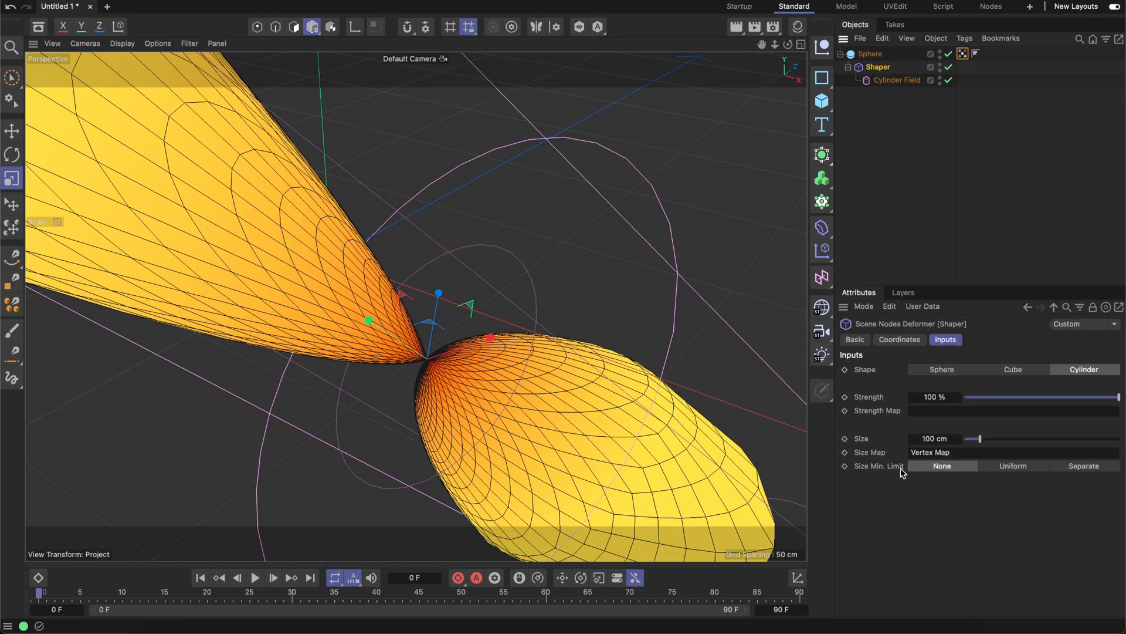
mouse_move(922, 474)
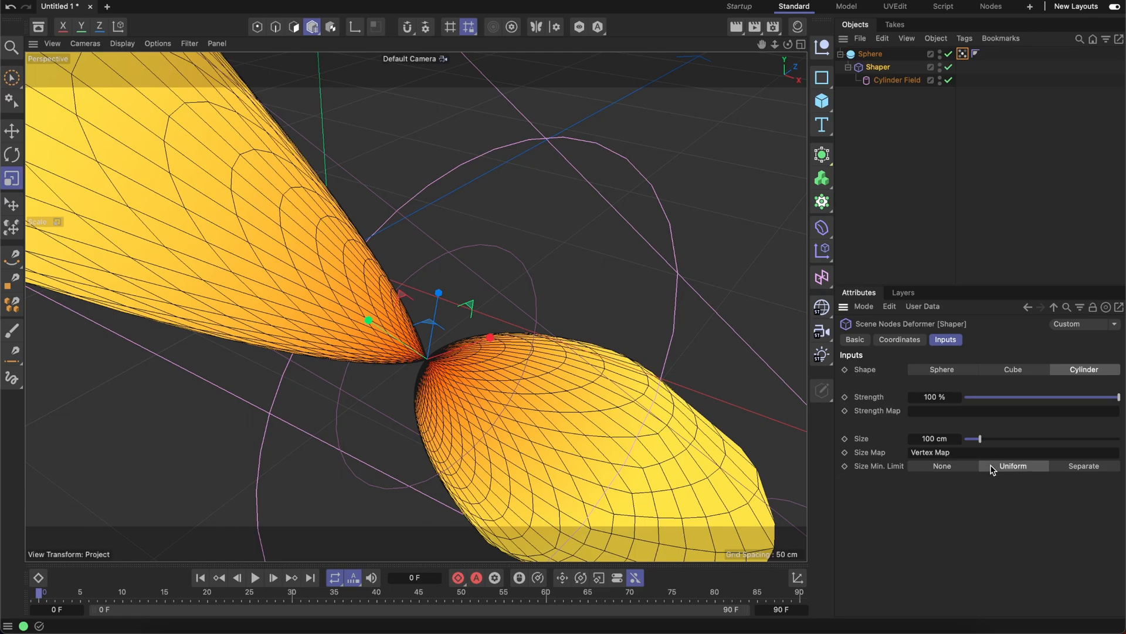
left_click(1013, 466)
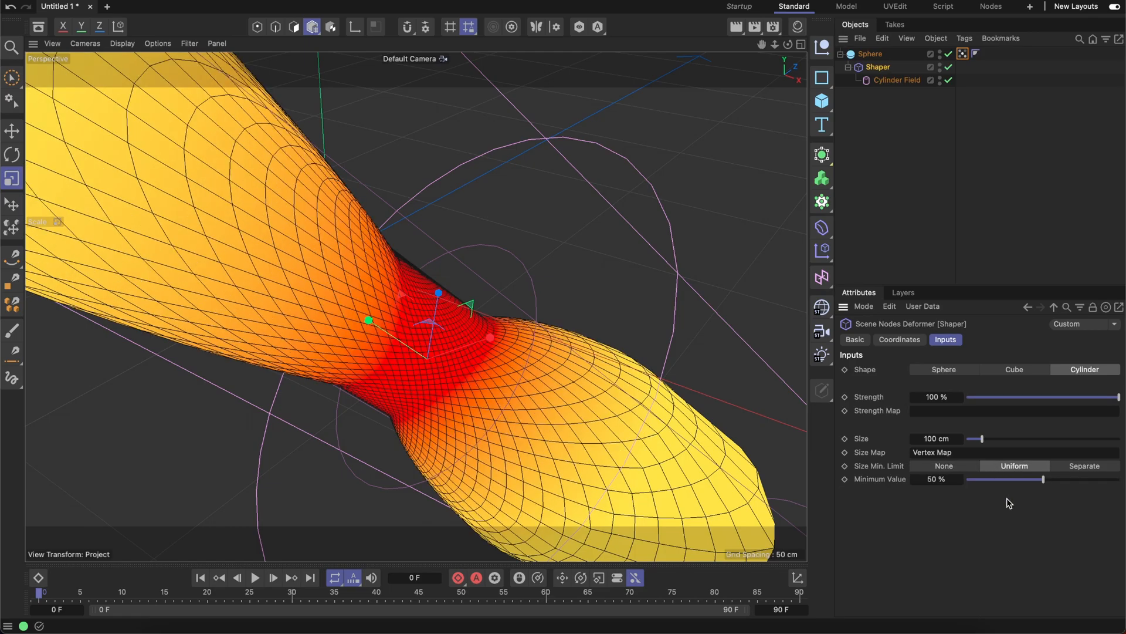
mouse_move(1006, 487)
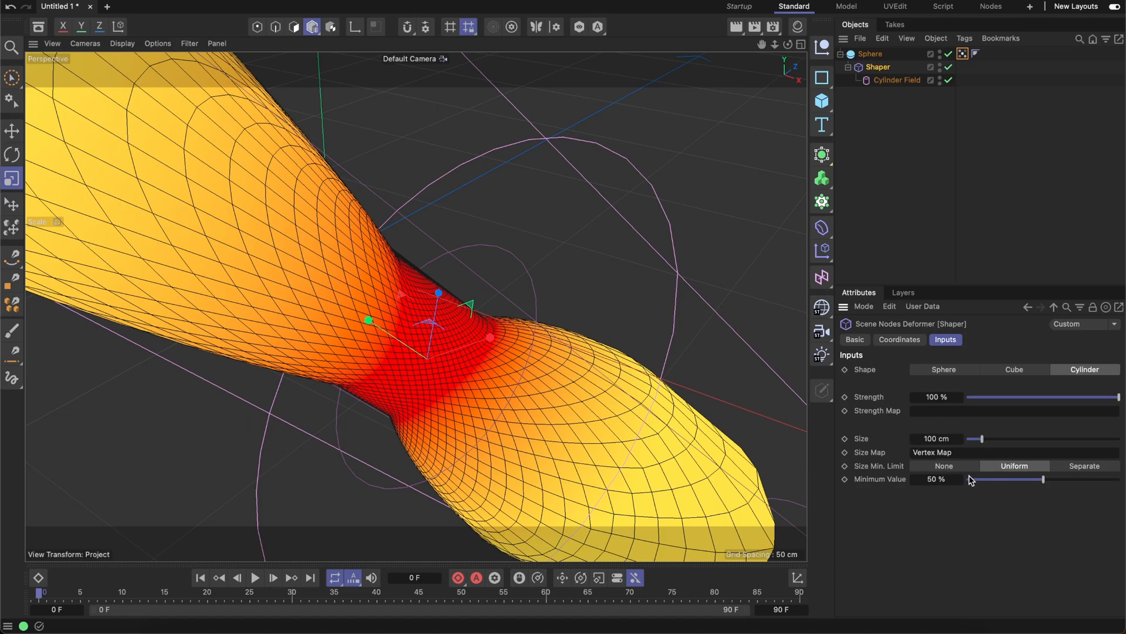
mouse_move(994, 484)
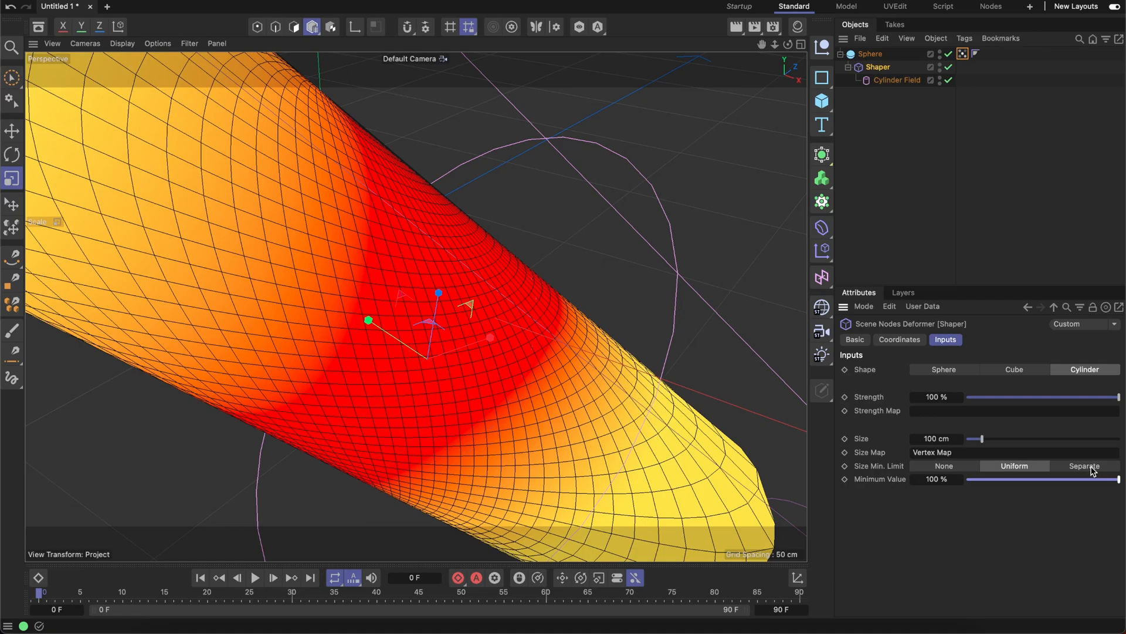
Set Size Min. Limit to Separate with each axis minimum at 0%.
left_click(1084, 465)
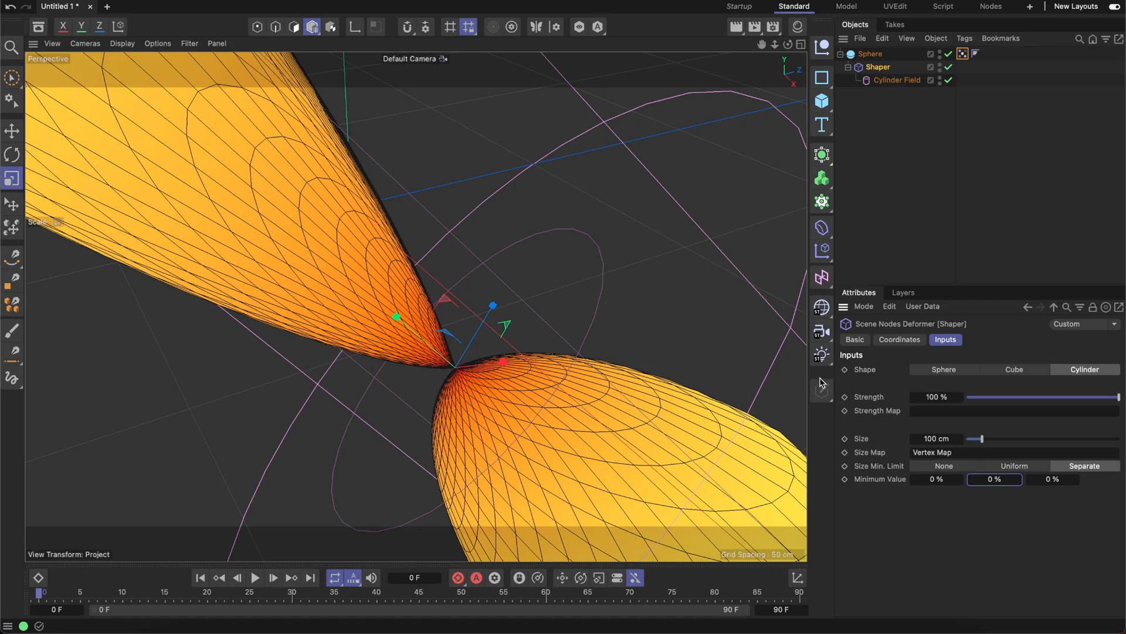
mouse_move(618, 249)
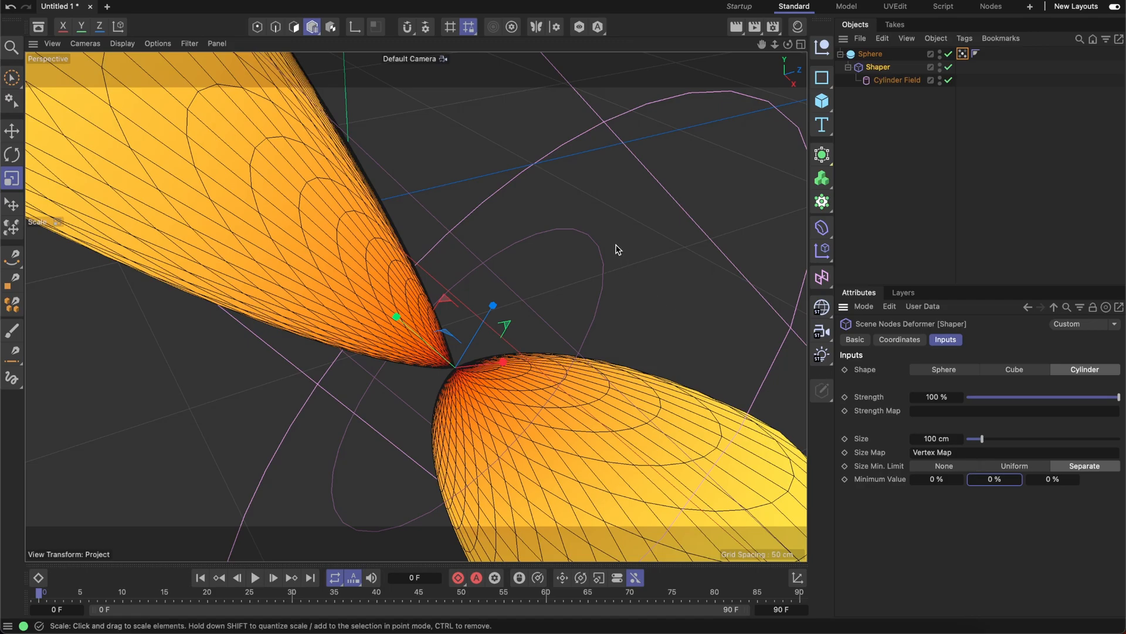
mouse_move(659, 254)
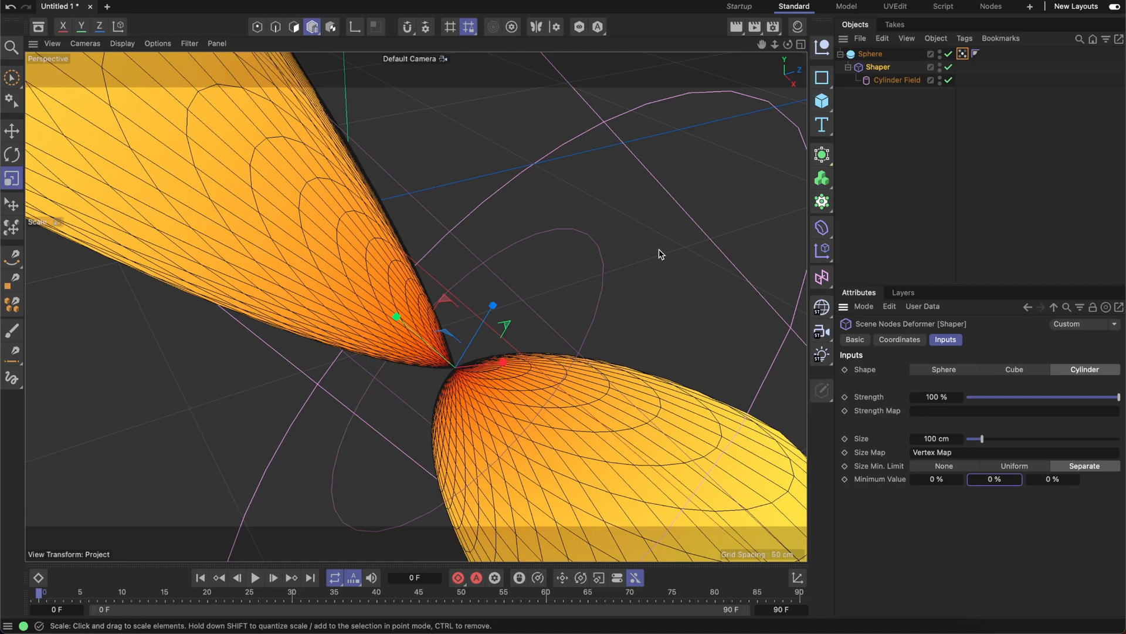
mouse_move(673, 259)
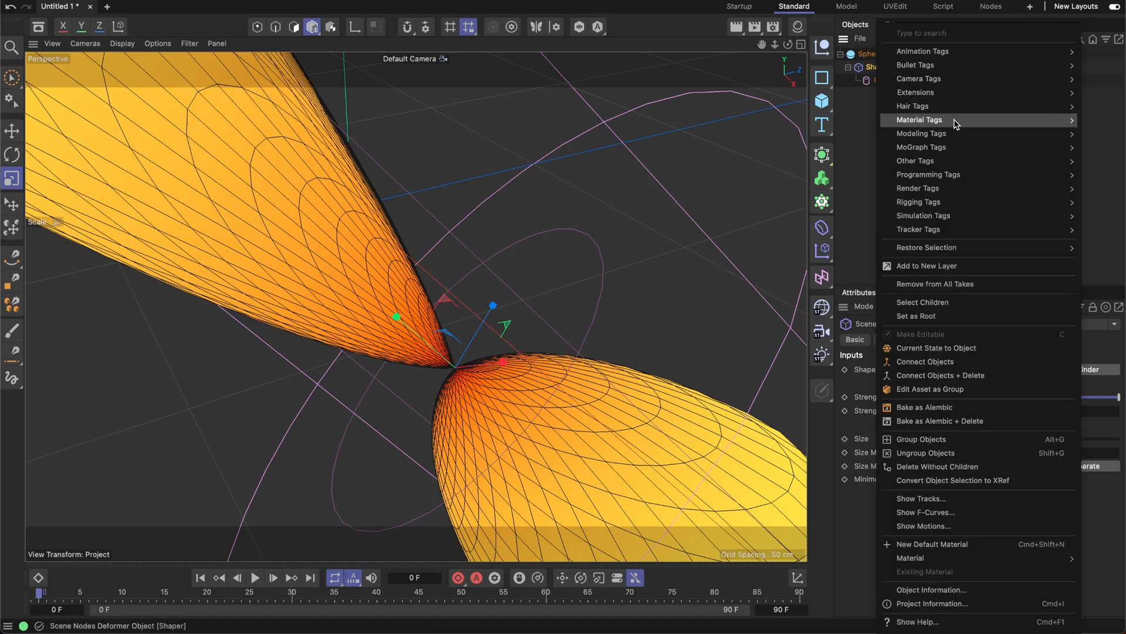
Open the Shaper's network in the Node Editor from its context menu.
left_click(929, 388)
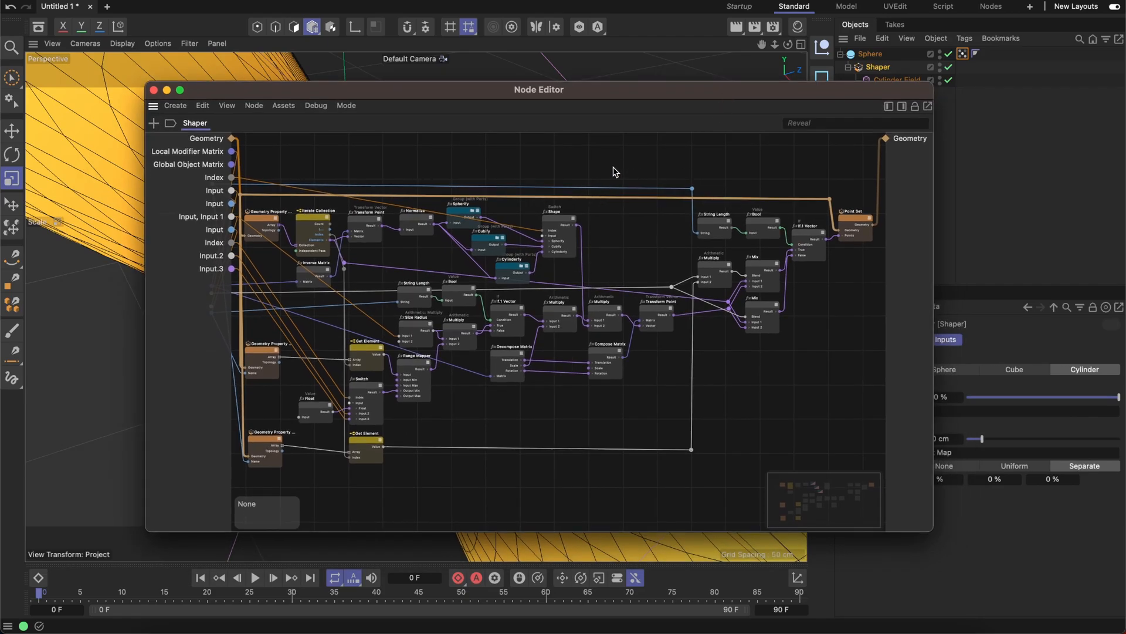
mouse_move(599, 431)
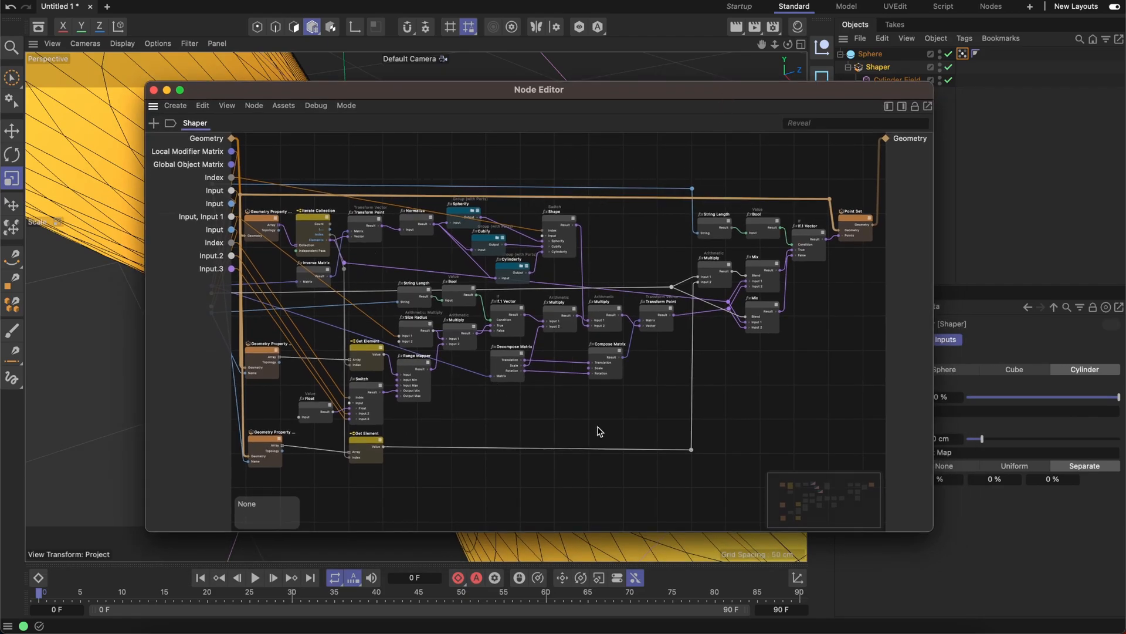